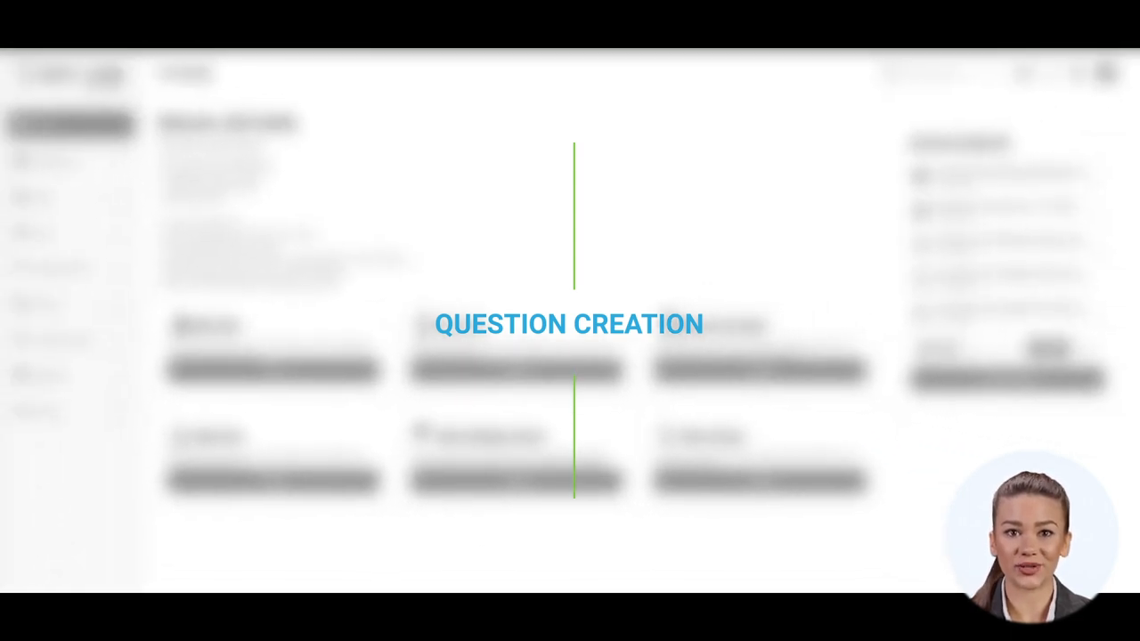
Go to the Question pools page from the Tests section of the main menu
{"action": "left_click", "coordinate": [59, 194]}
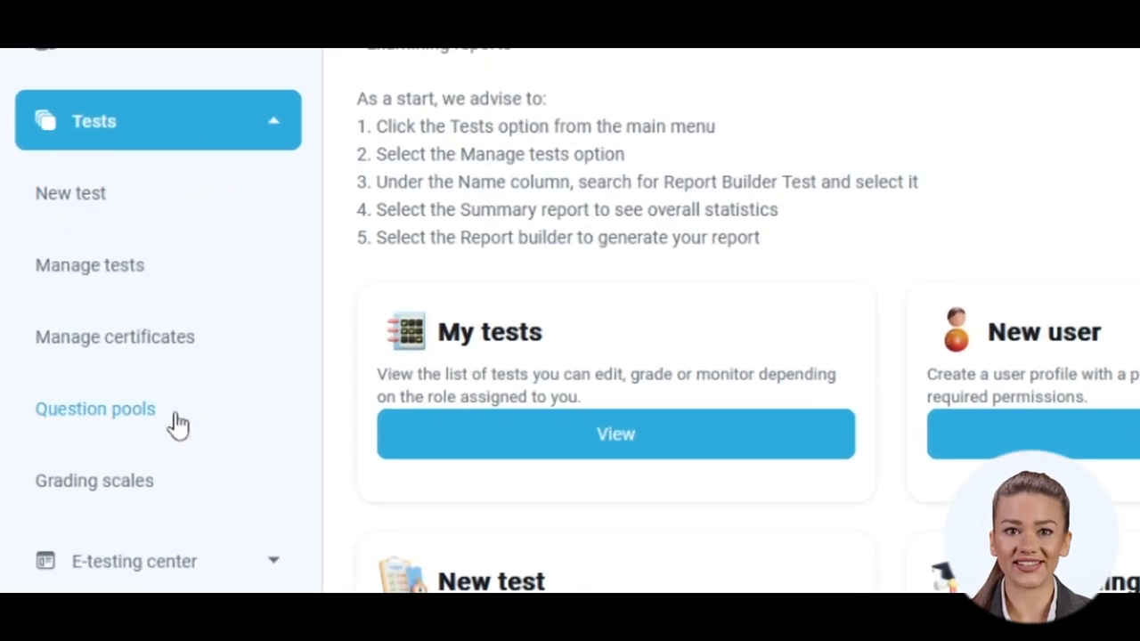
{"action": "left_click", "coordinate": [95, 408]}
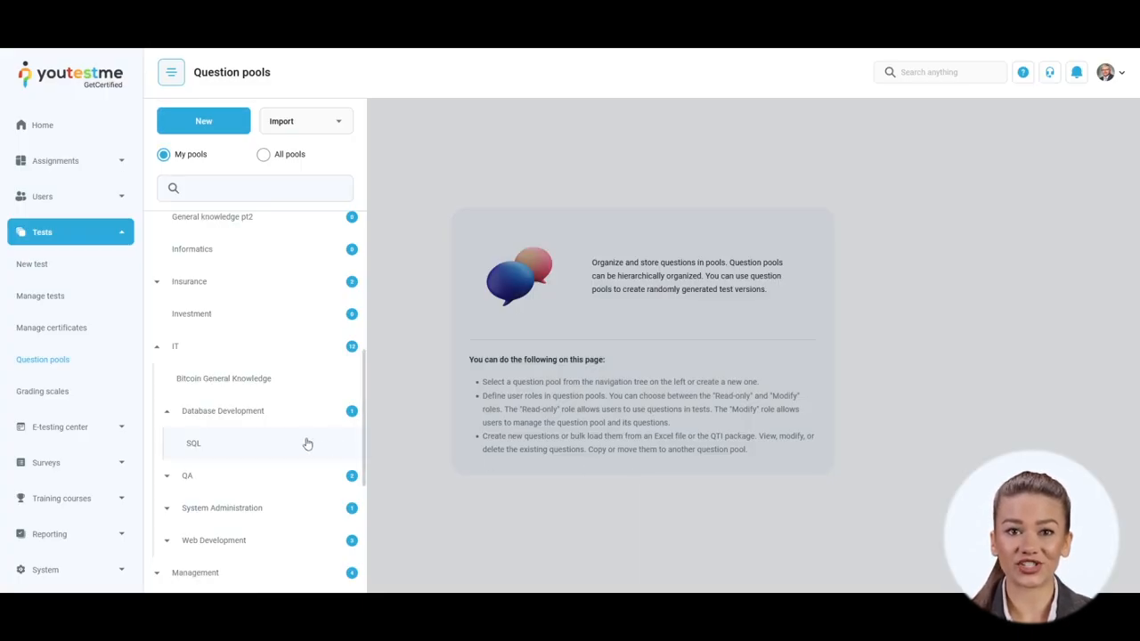
Show the SQL sub-pool's questions and the list of question types that can be added
{"action": "left_click", "coordinate": [192, 442]}
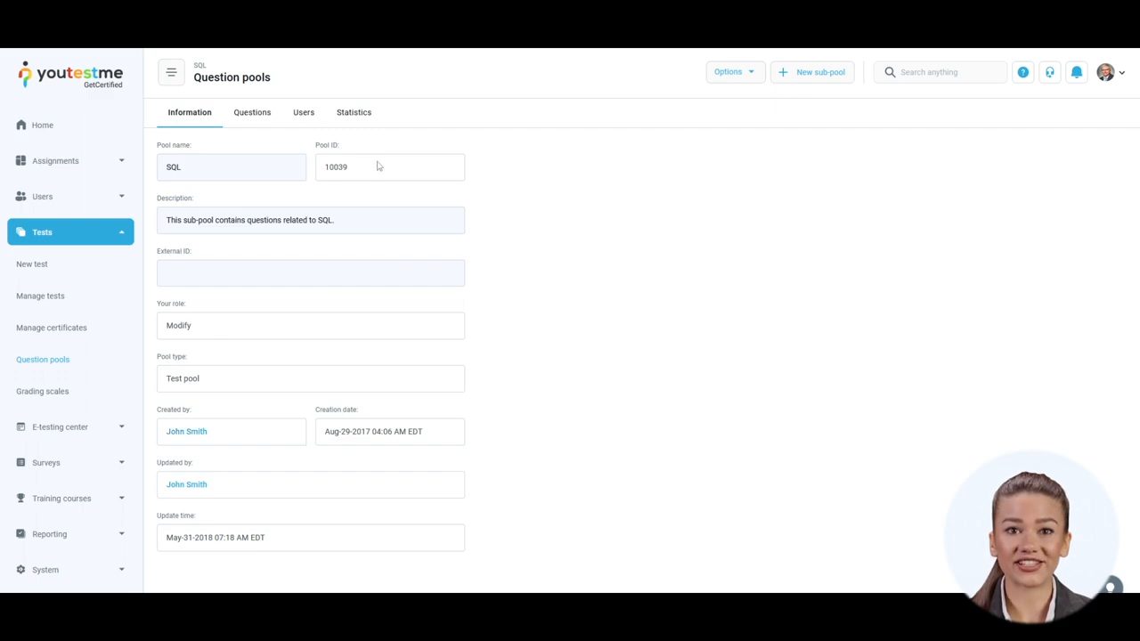
{"action": "left_click", "coordinate": [251, 112]}
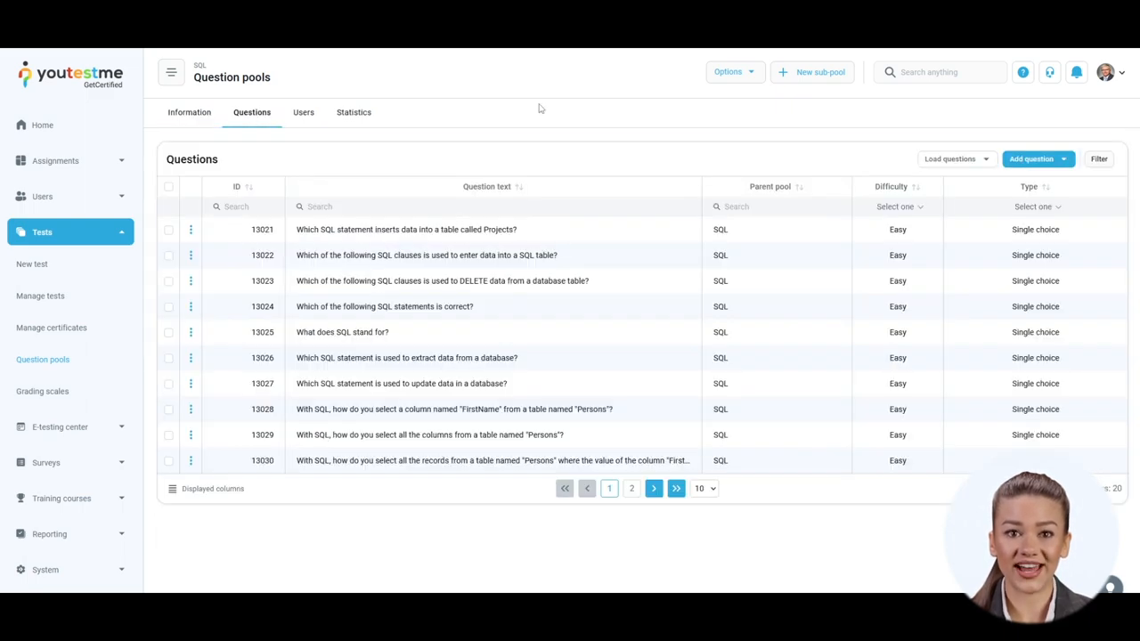
{"action": "left_click", "coordinate": [1031, 159]}
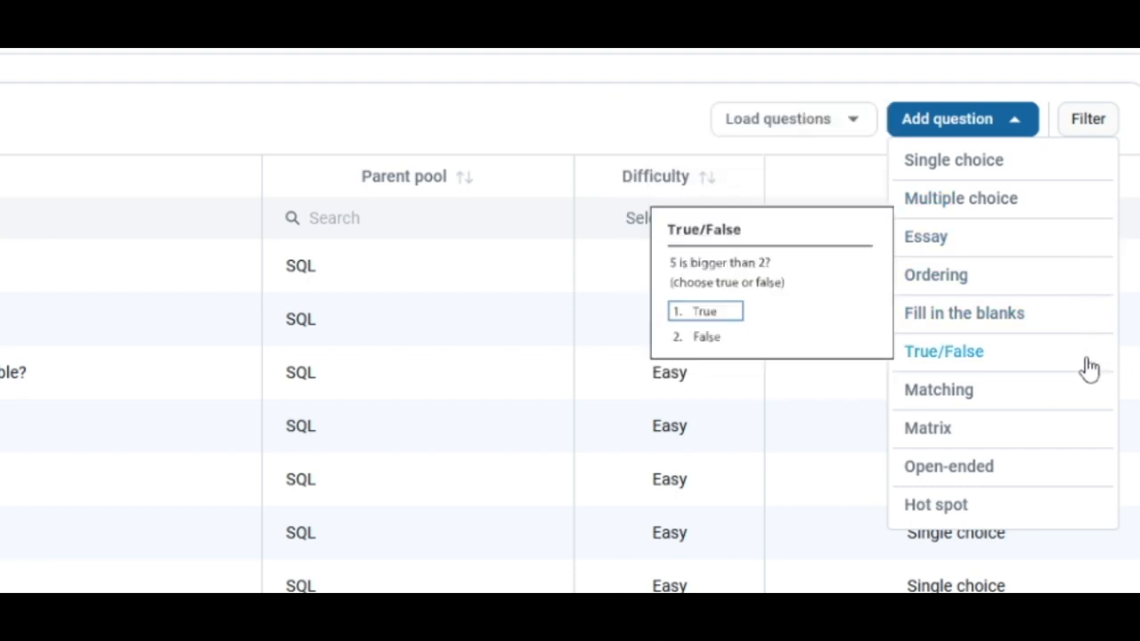
{"action": "mouse_move", "coordinate": [938, 390]}
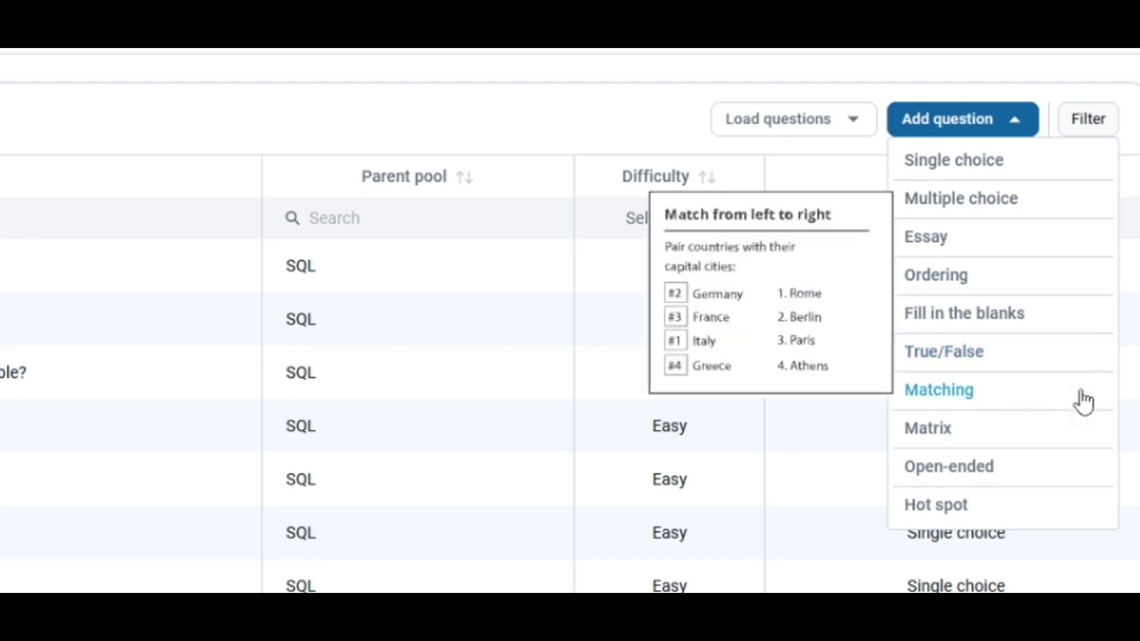
{"action": "mouse_move", "coordinate": [1075, 467]}
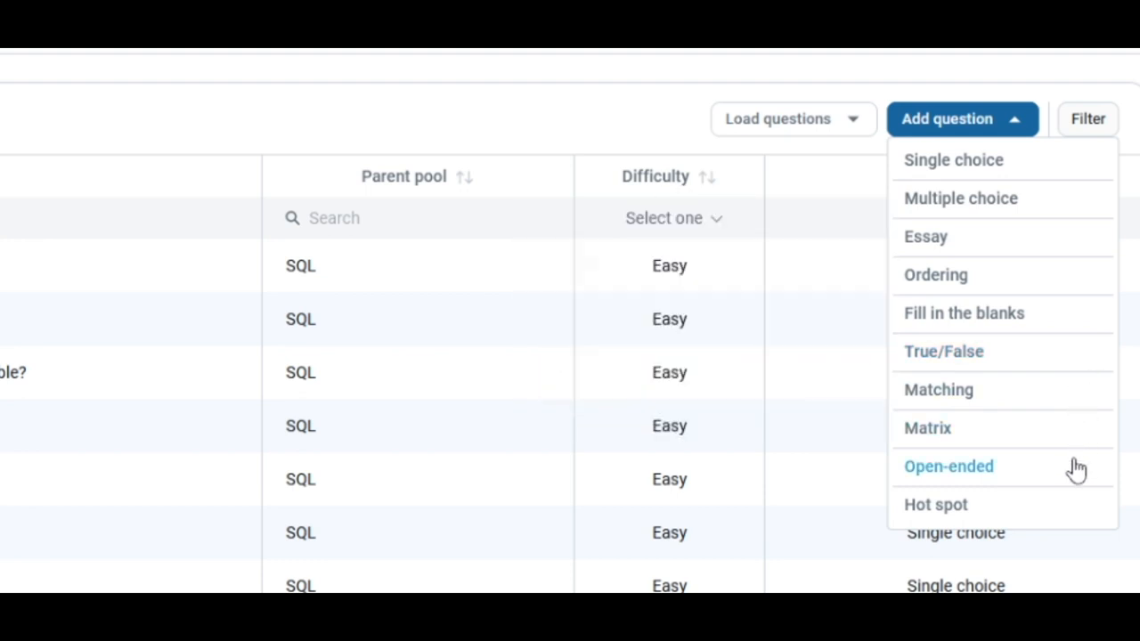
{"action": "mouse_move", "coordinate": [934, 504]}
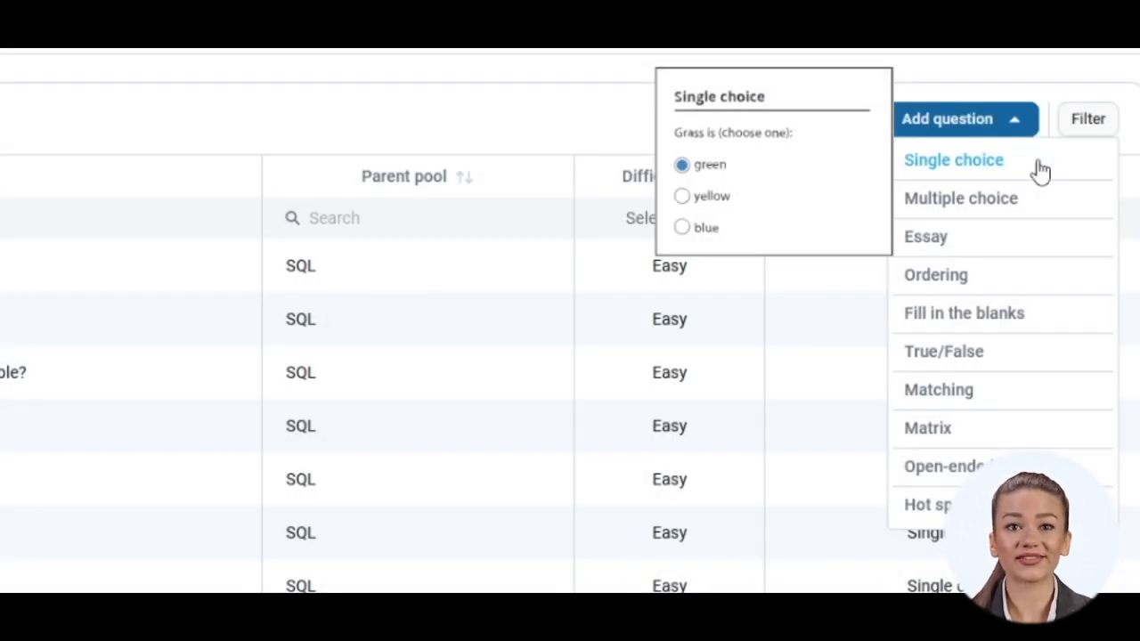
Create a single choice question worth 3 points, 1 penalty, Easy difficulty, 1-minute duration
{"action": "left_click", "coordinate": [953, 161]}
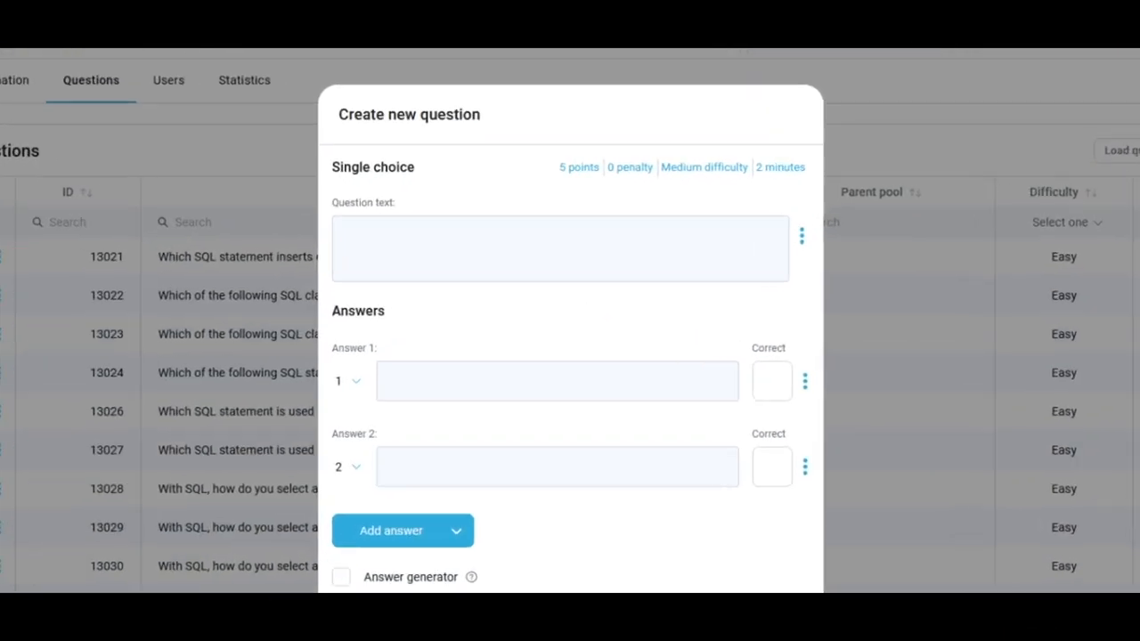
{"action": "left_click", "coordinate": [577, 168]}
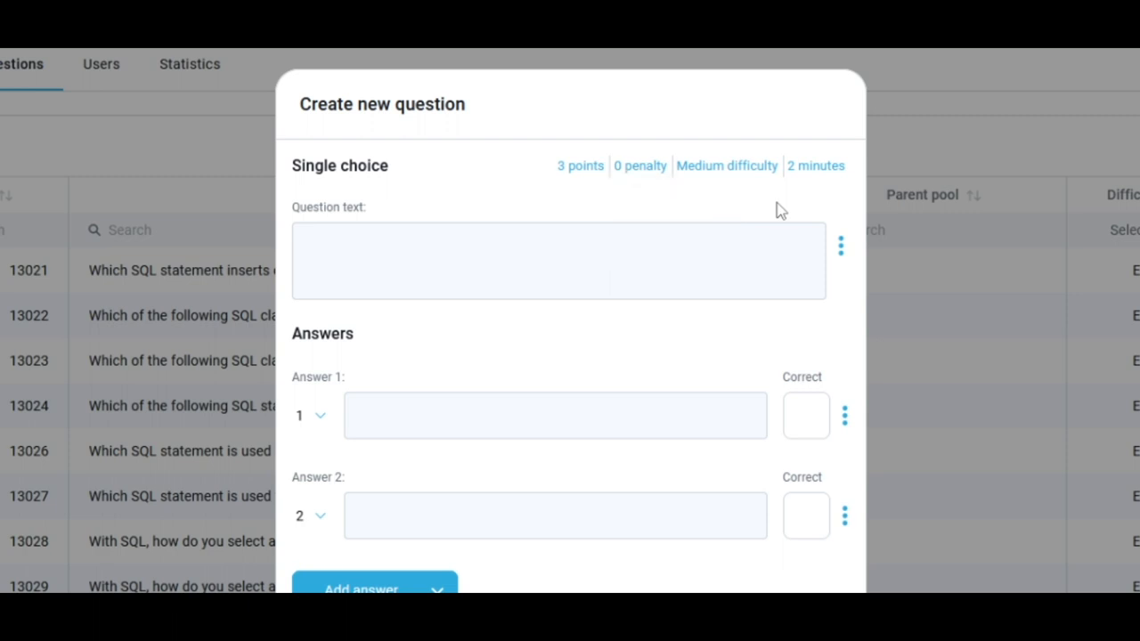
{"action": "left_click", "coordinate": [727, 166]}
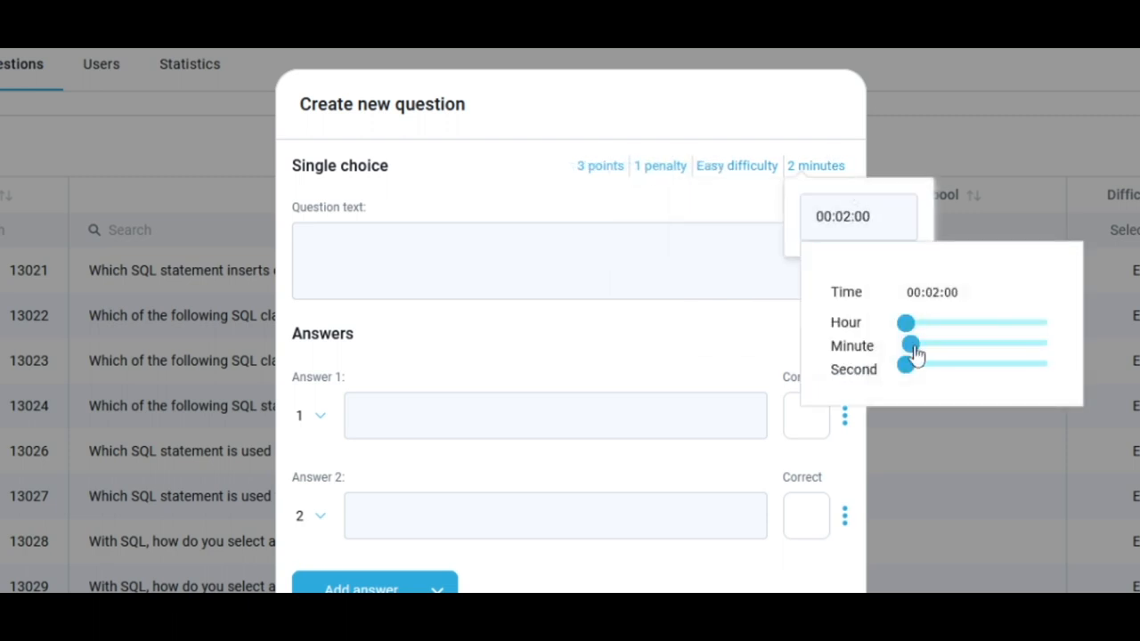
{"action": "left_click_drag", "start_coordinate": [905, 363], "coordinate": [976, 363]}
{"action": "type", "text": "What does SQL stand for?"}
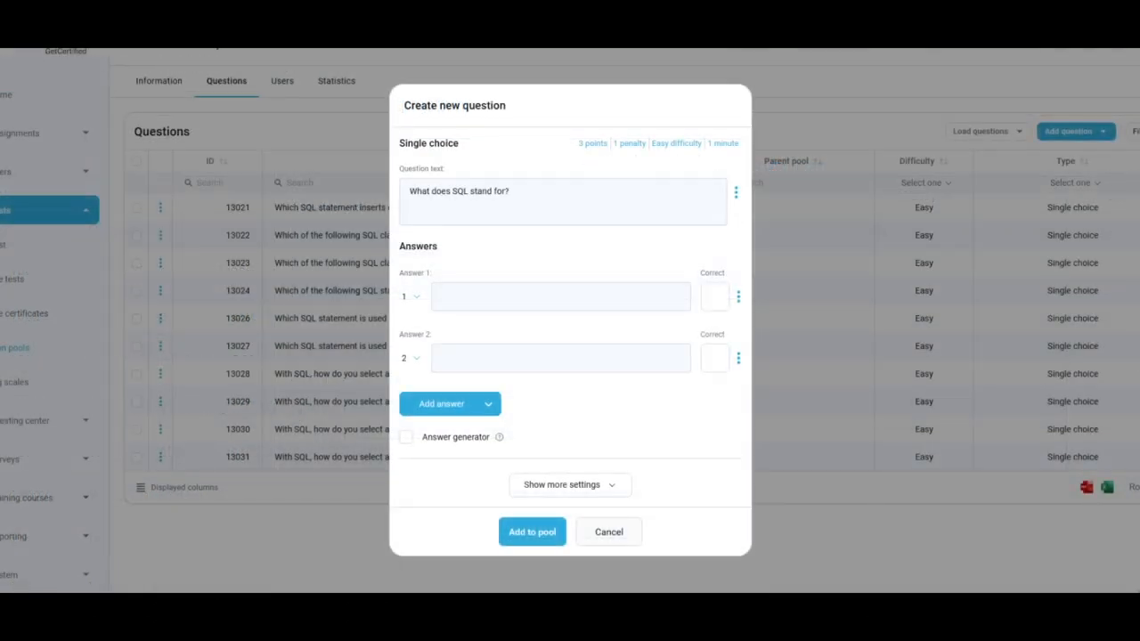
Add answers including Singular Query Language and mark Structured Query Language as correct
{"action": "type", "text": "Structured Query Language"}
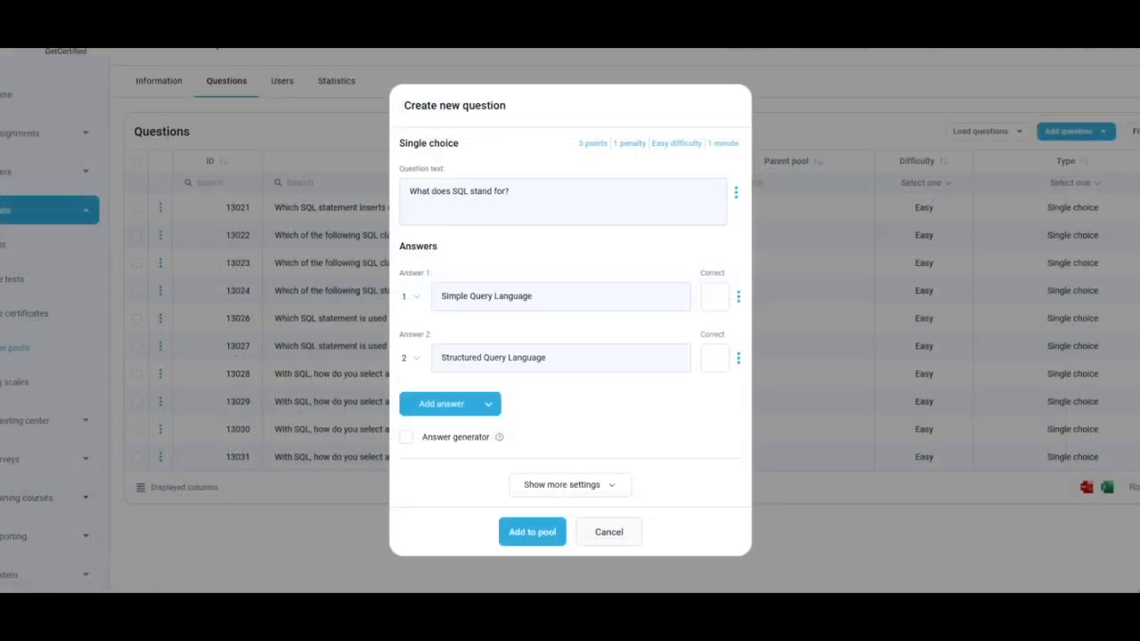
{"action": "left_click", "coordinate": [442, 403]}
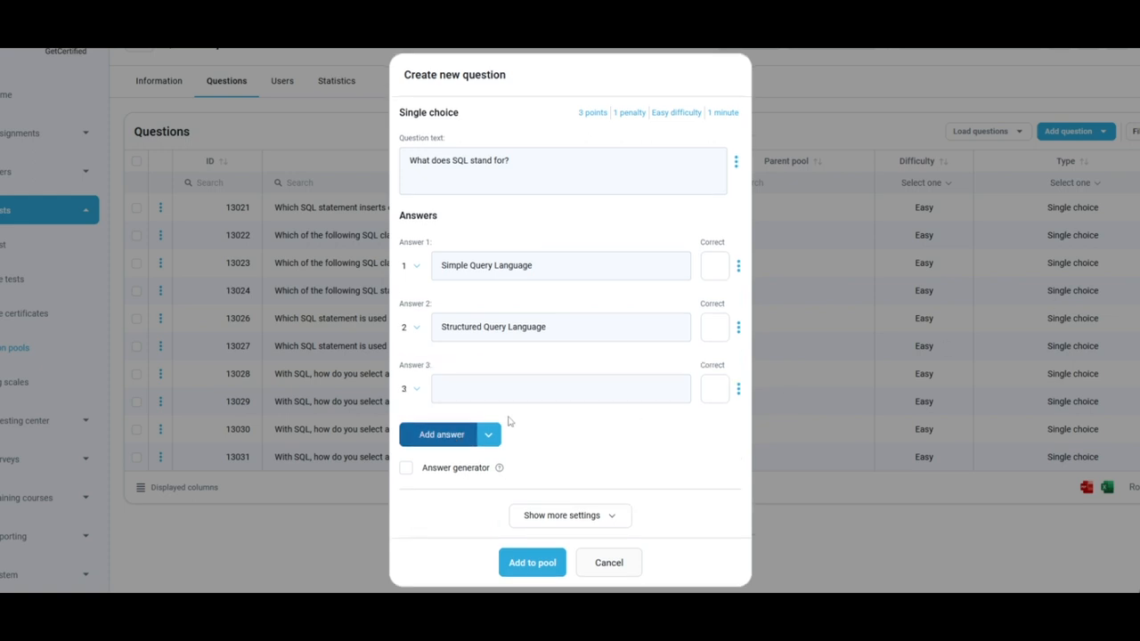
{"action": "type", "text": "Singular Query Language"}
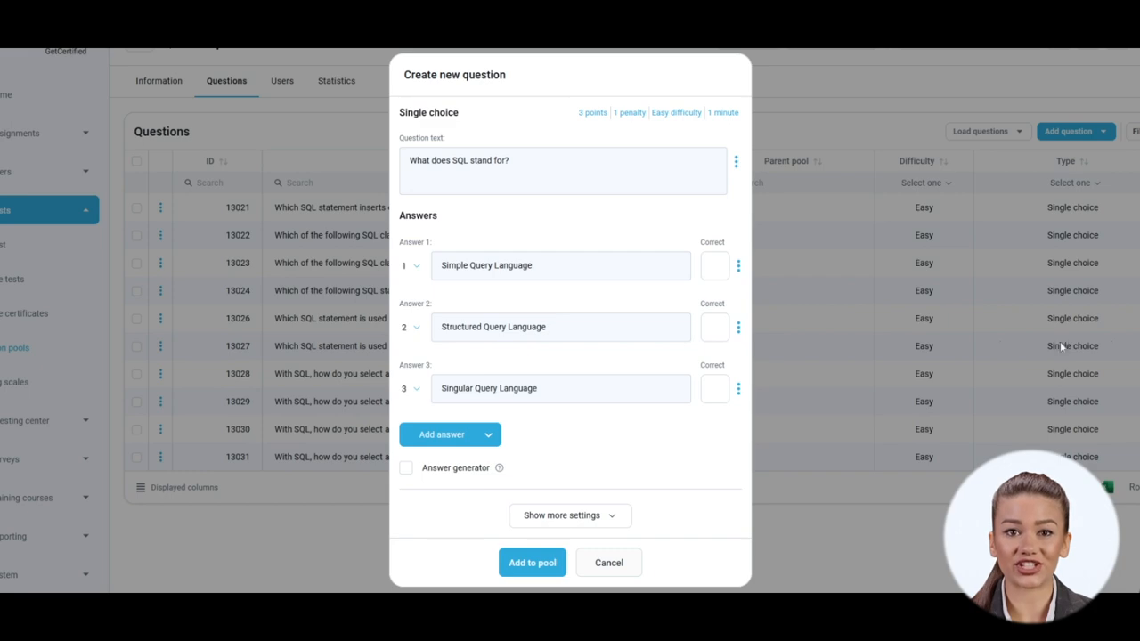
{"action": "left_click", "coordinate": [714, 328]}
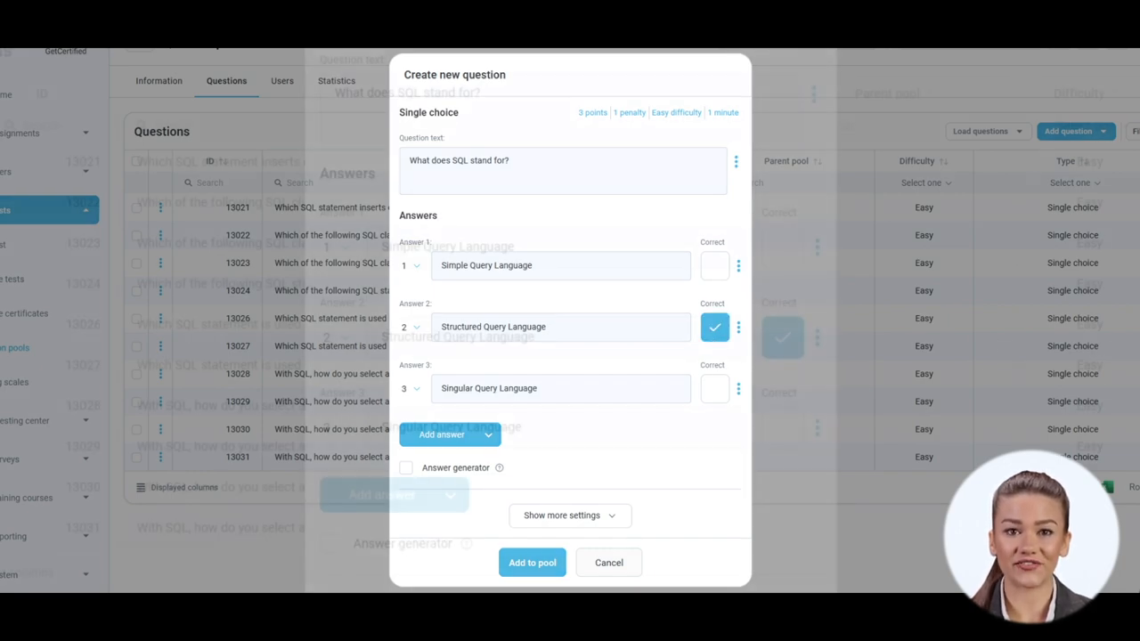
{"action": "scroll", "scroll_direction": "down", "scroll_amount": 3}
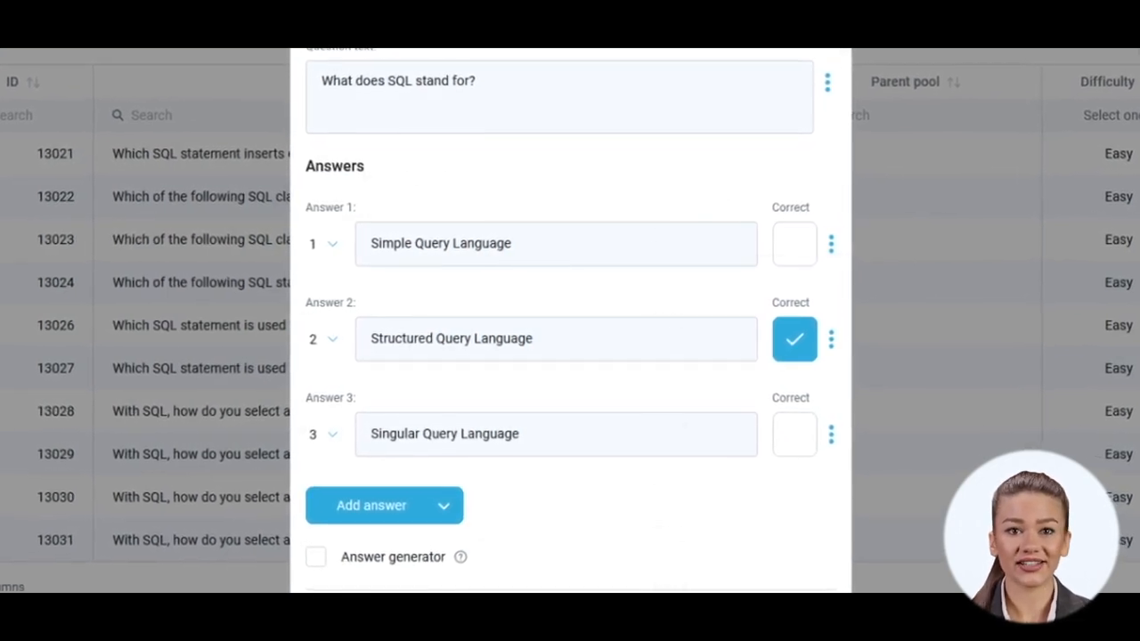
{"action": "left_click", "coordinate": [947, 118]}
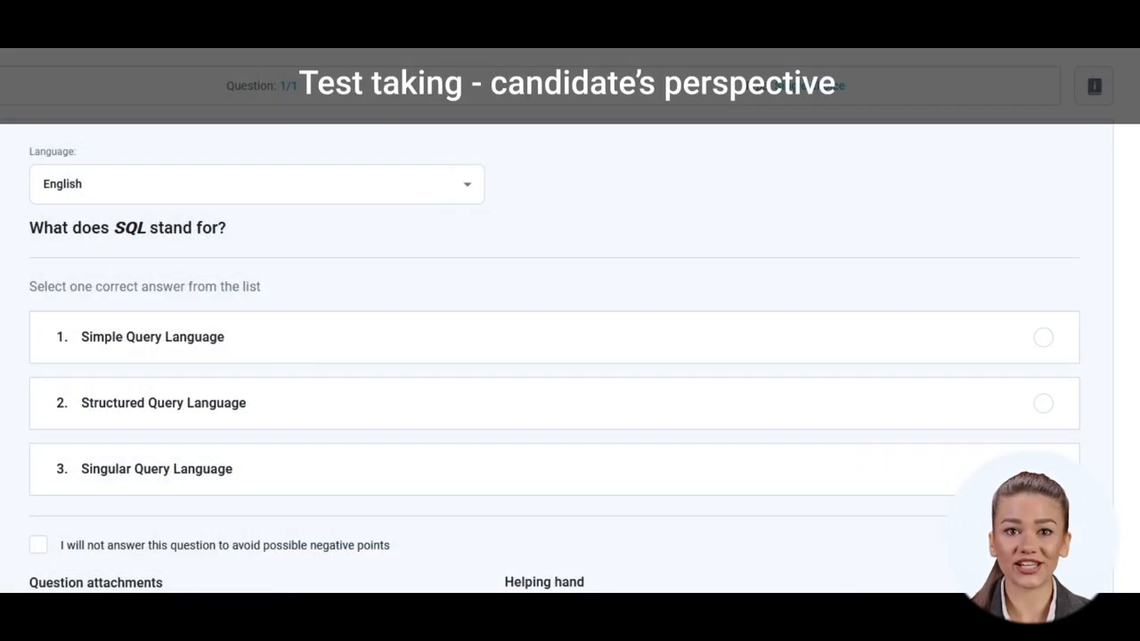
Reveal the question's additional settings and the available grading methods
{"action": "left_click", "coordinate": [1044, 402]}
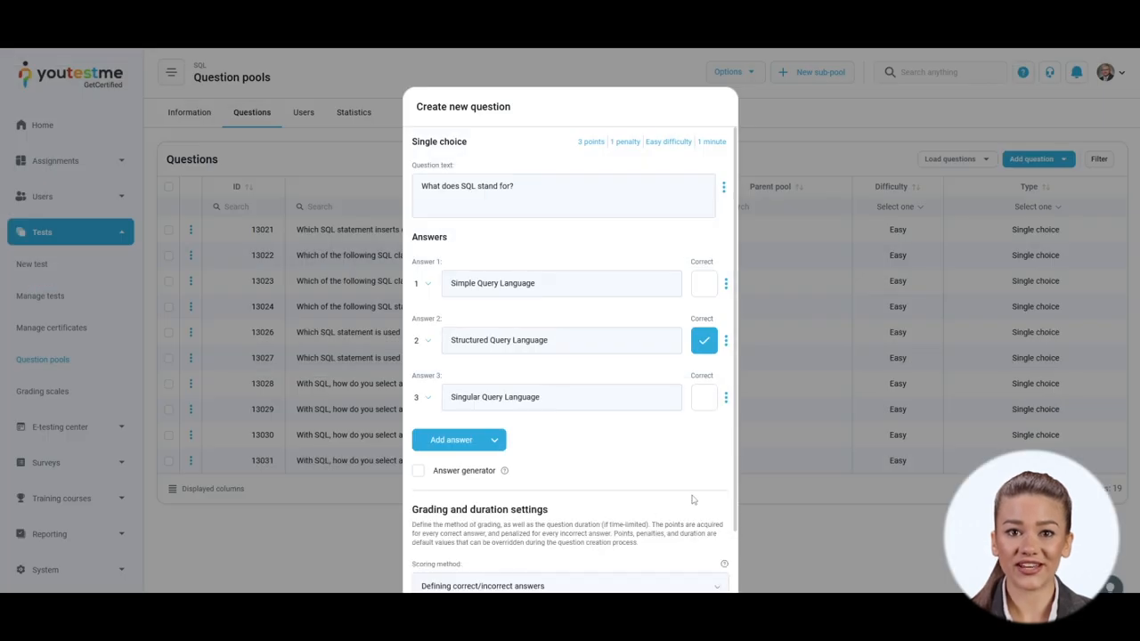
{"action": "scroll", "scroll_direction": "down", "scroll_amount": 3}
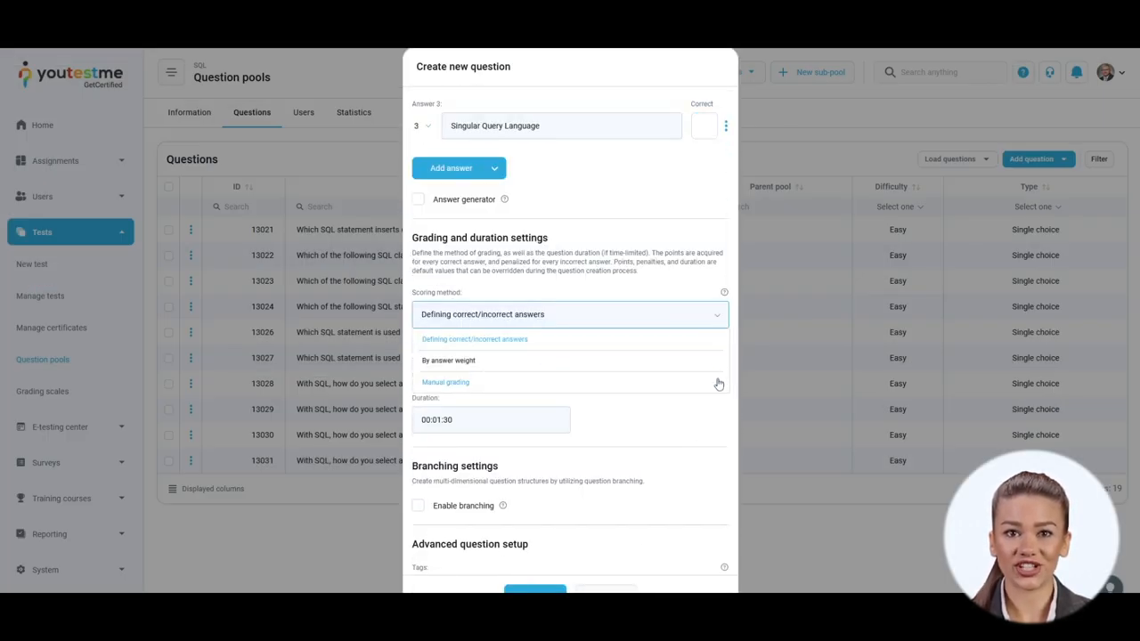
{"action": "left_click", "coordinate": [446, 381]}
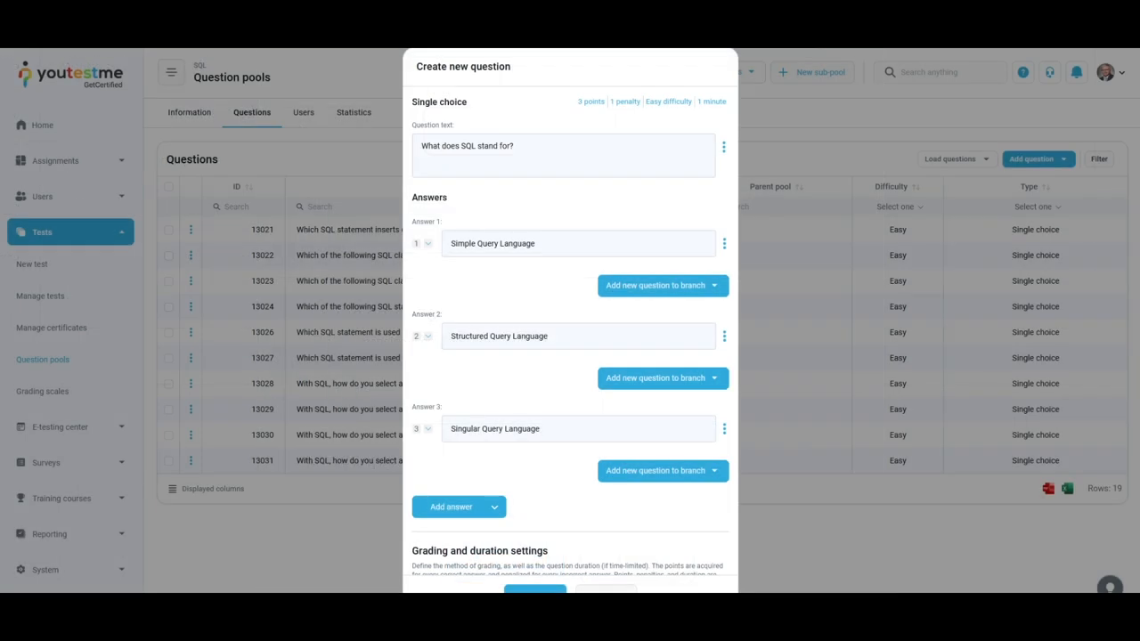
Enable branching and view the question's branching structure
{"action": "left_click", "coordinate": [655, 378]}
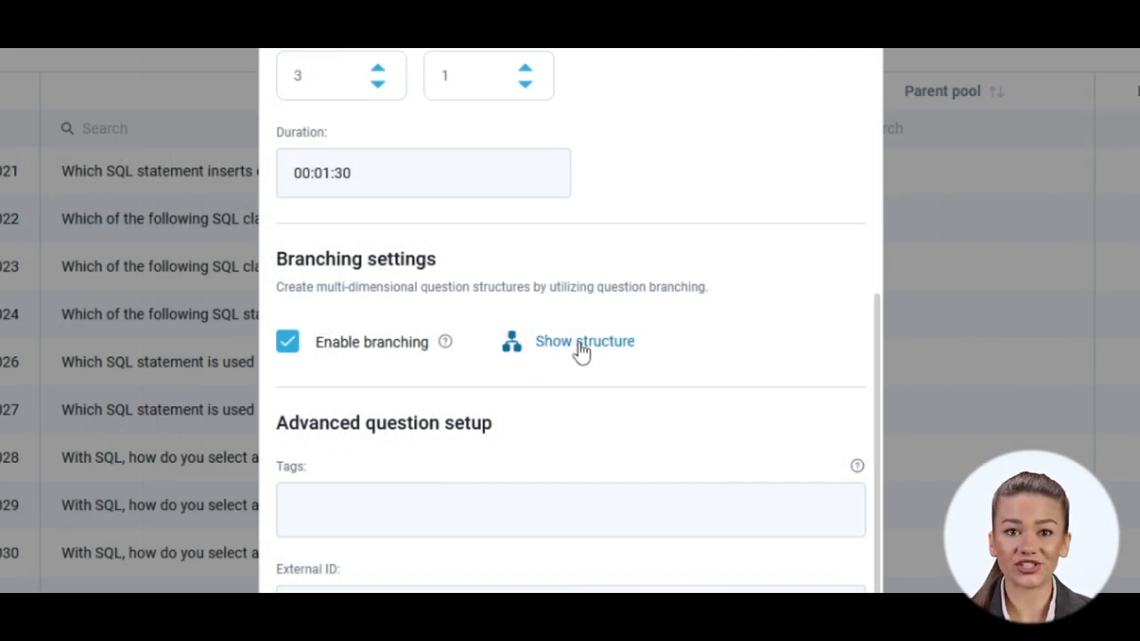
{"action": "left_click", "coordinate": [584, 342]}
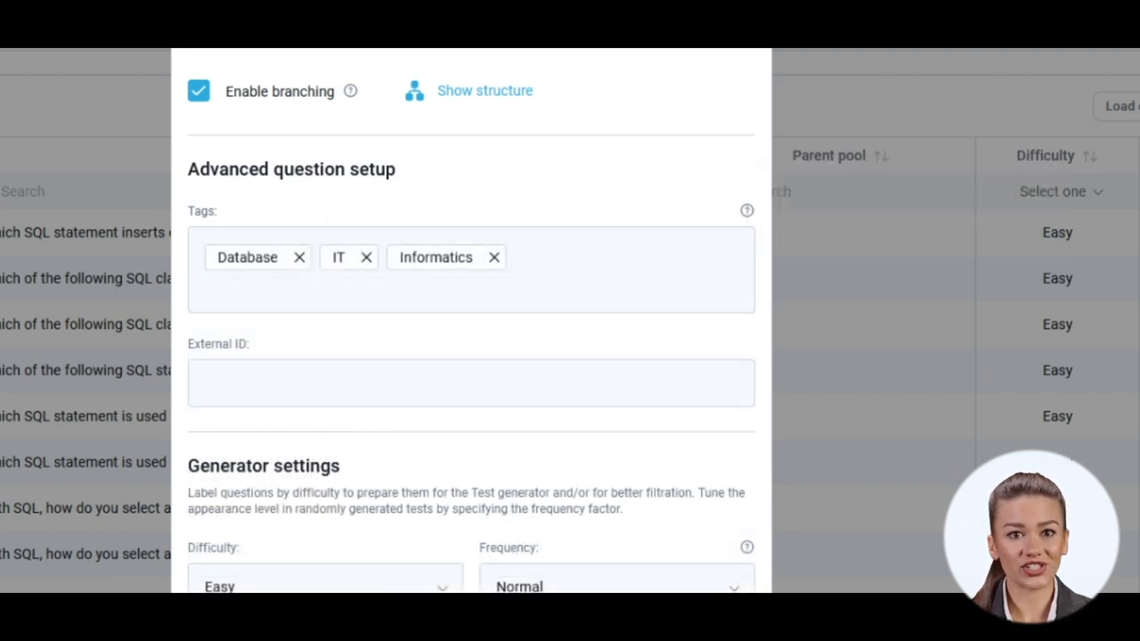
Give the question external ID 98627 and set its generator frequency to Often
{"action": "type", "text": "98627"}
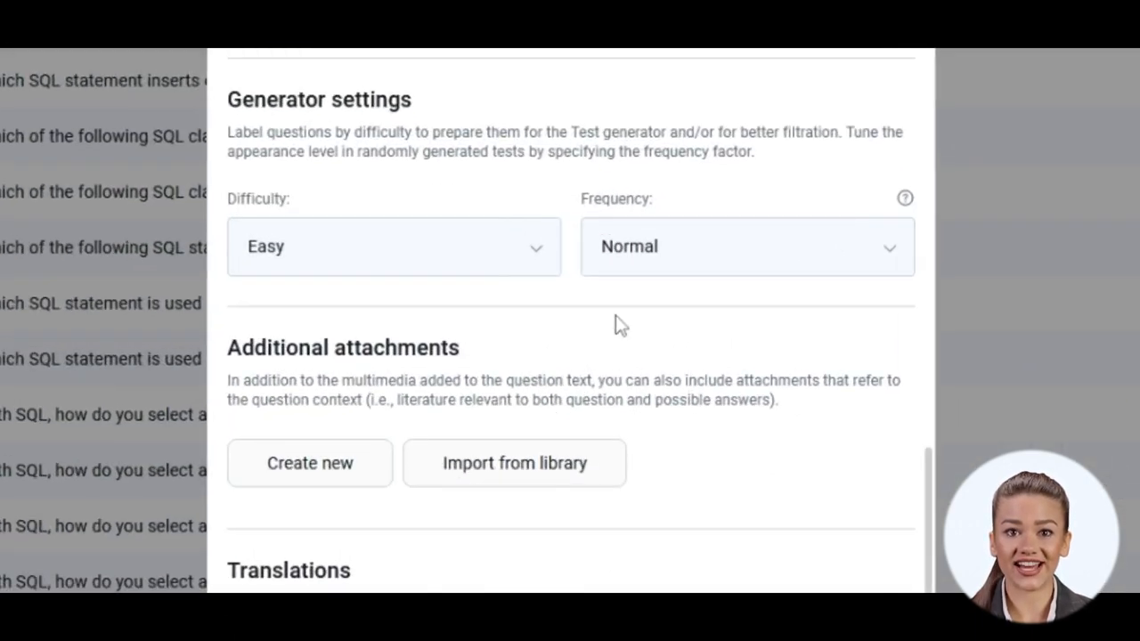
{"action": "left_click", "coordinate": [746, 246]}
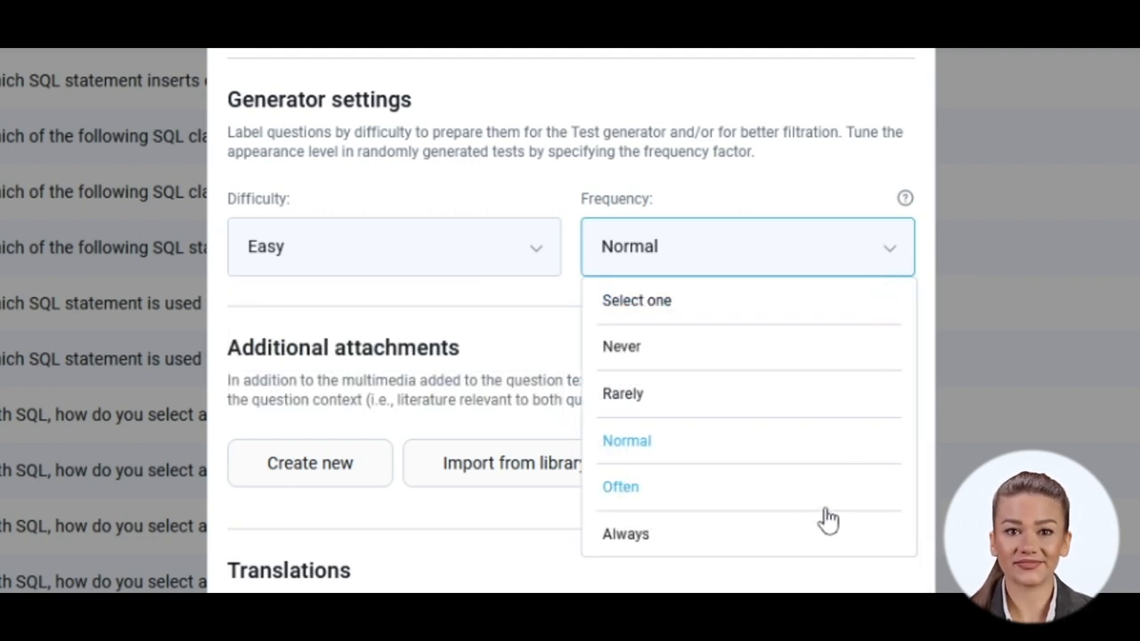
{"action": "left_click", "coordinate": [619, 486]}
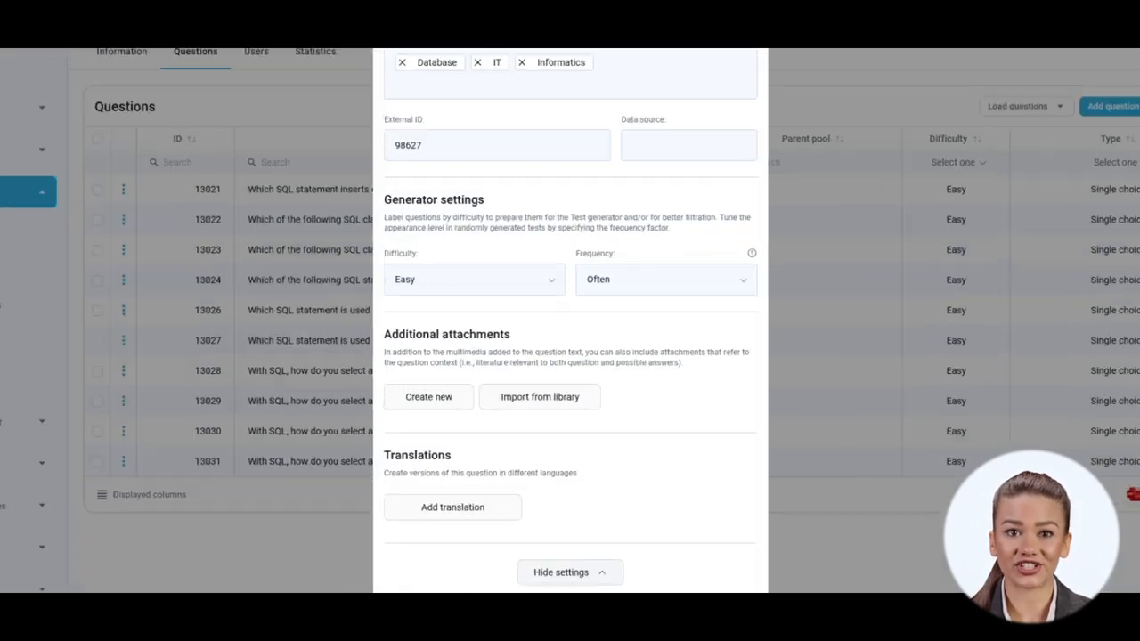
{"action": "scroll", "scroll_direction": "down", "scroll_amount": 3}
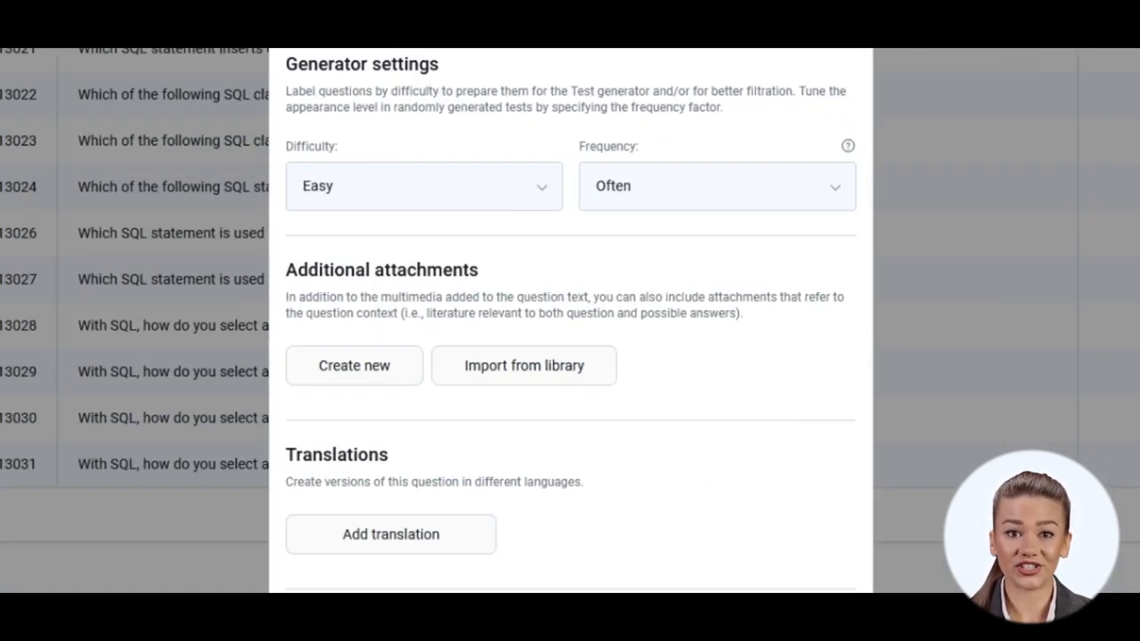
Create and save a Picture attachment named SQL for the question
{"action": "left_click", "coordinate": [524, 365]}
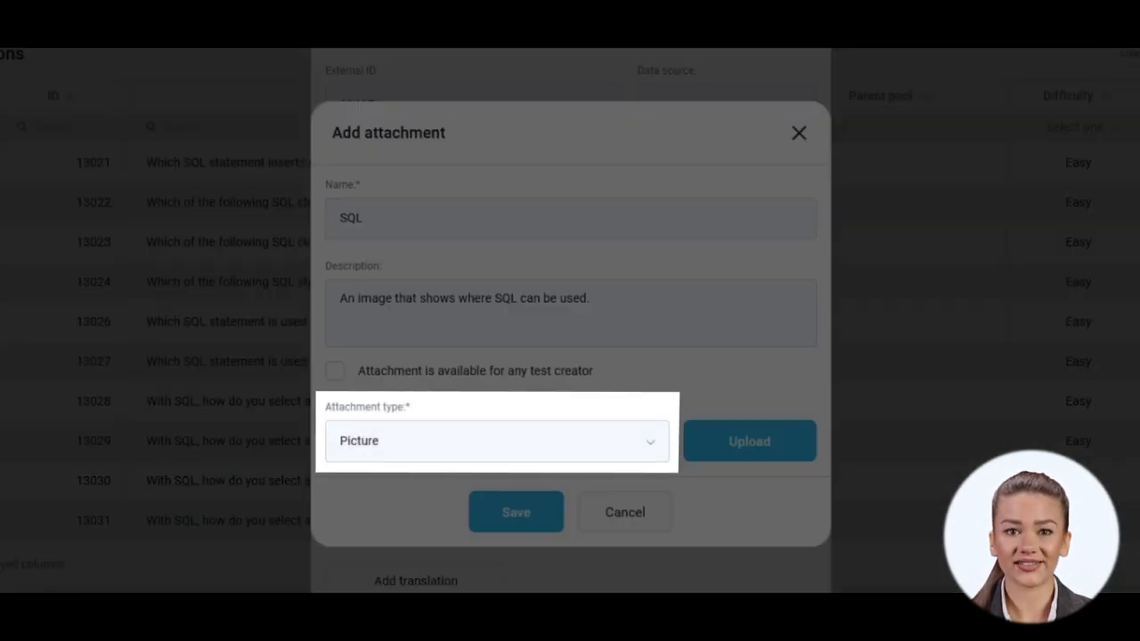
{"action": "left_click", "coordinate": [517, 512]}
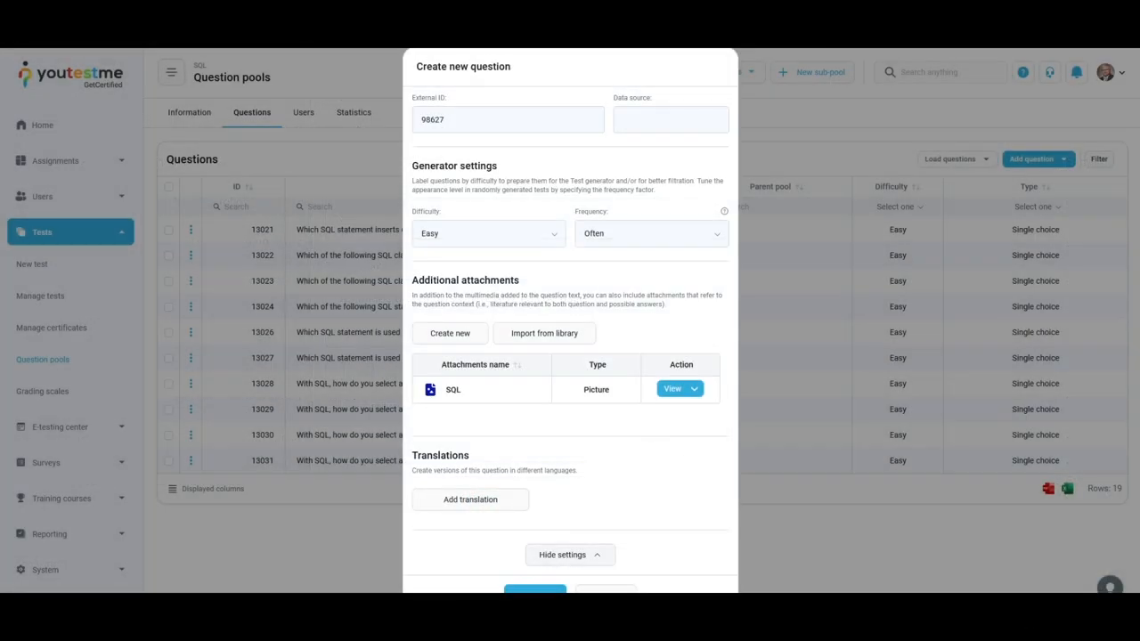
{"action": "mouse_move", "coordinate": [470, 498]}
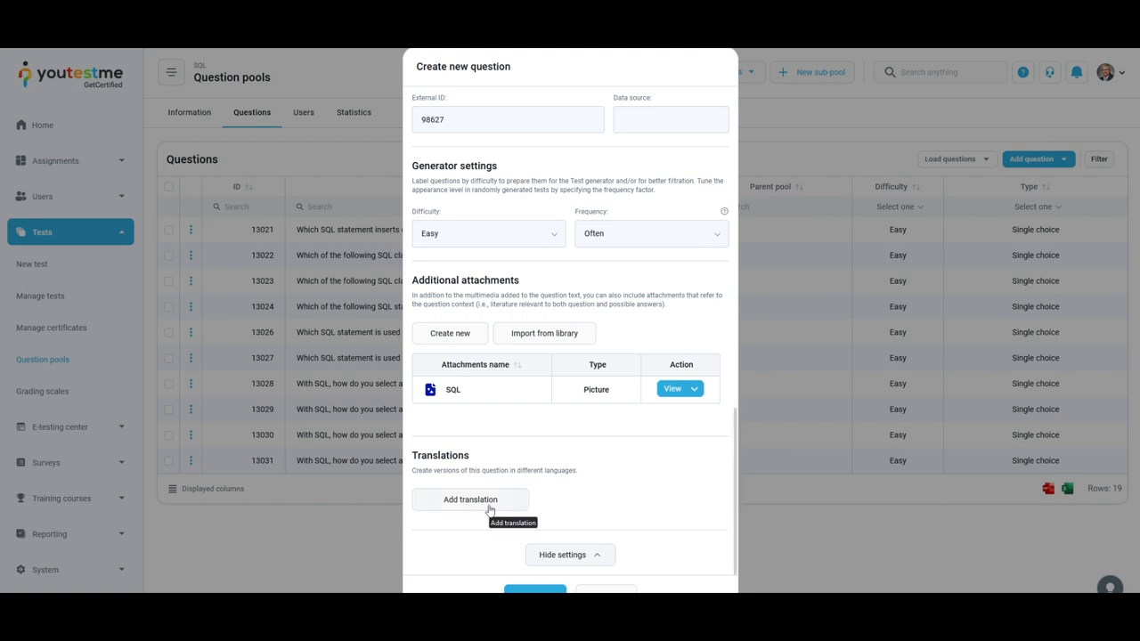
Add a Spanish (Español) translation with question text ¿Qué significa SQL?
{"action": "left_click", "coordinate": [470, 498]}
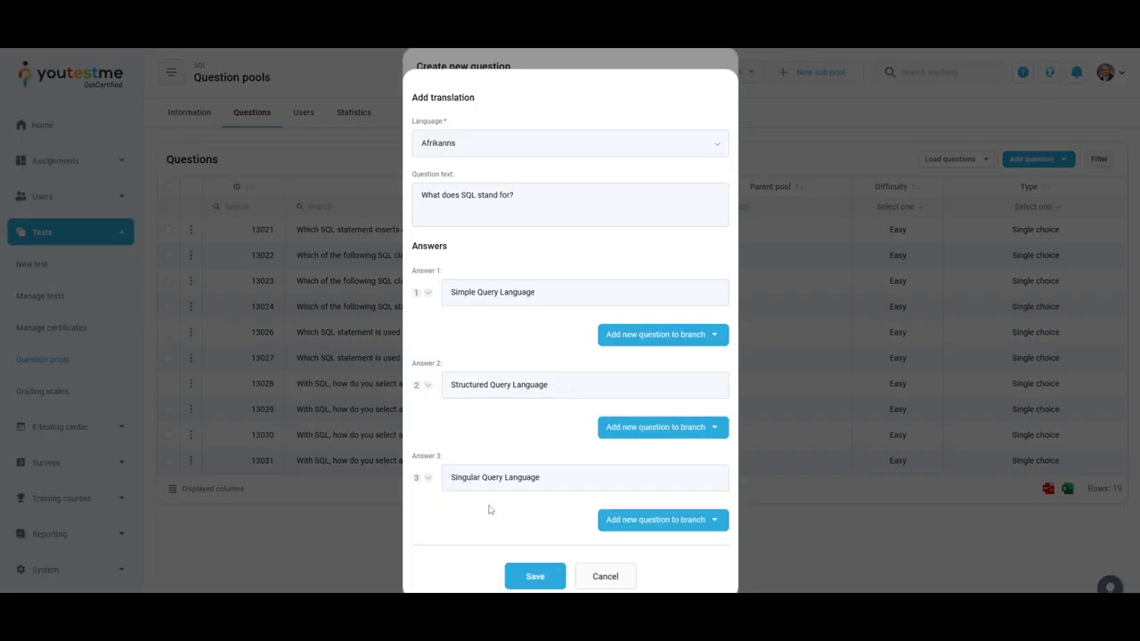
{"action": "left_click", "coordinate": [570, 143]}
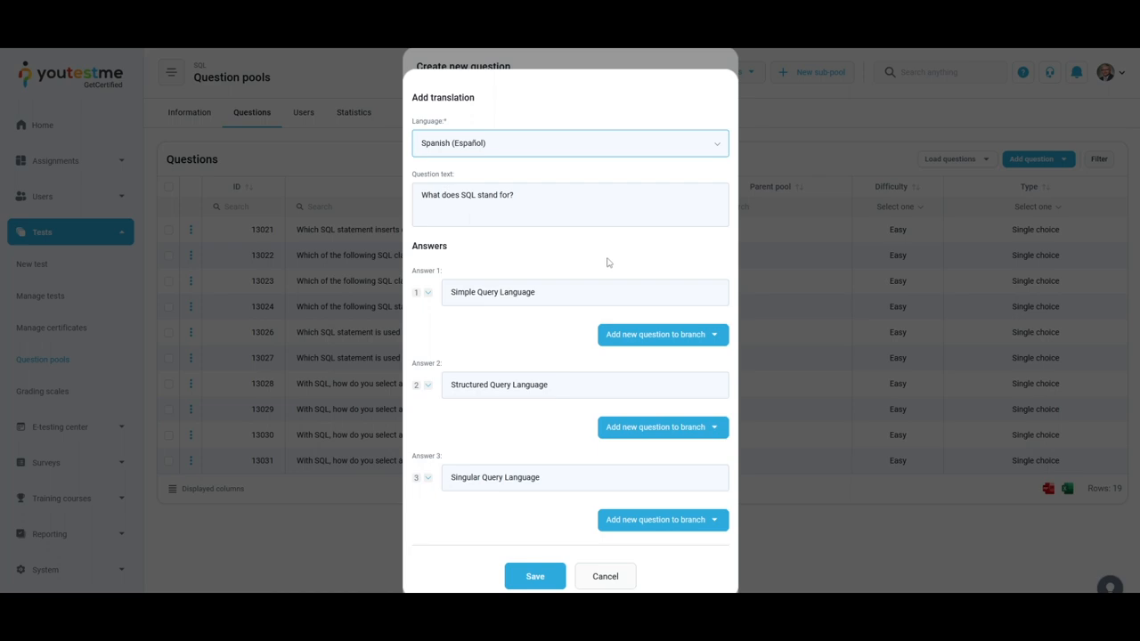
{"action": "type", "text": "¿Qué significa SQL?"}
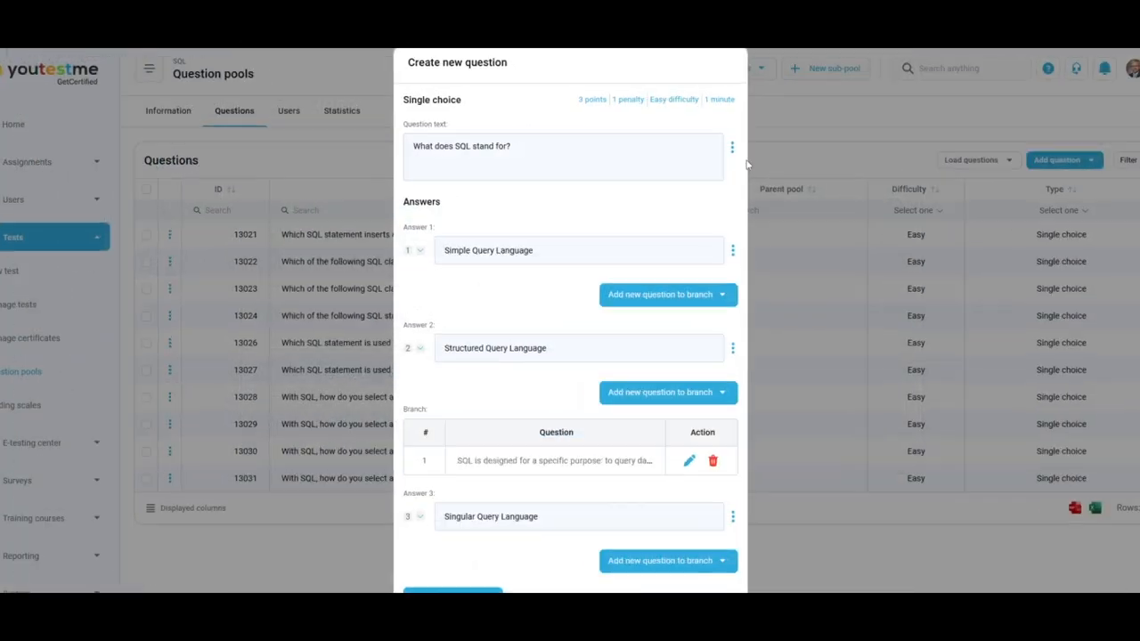
Switch the question text to the Advanced editor for rich formatting
{"action": "left_click", "coordinate": [730, 146]}
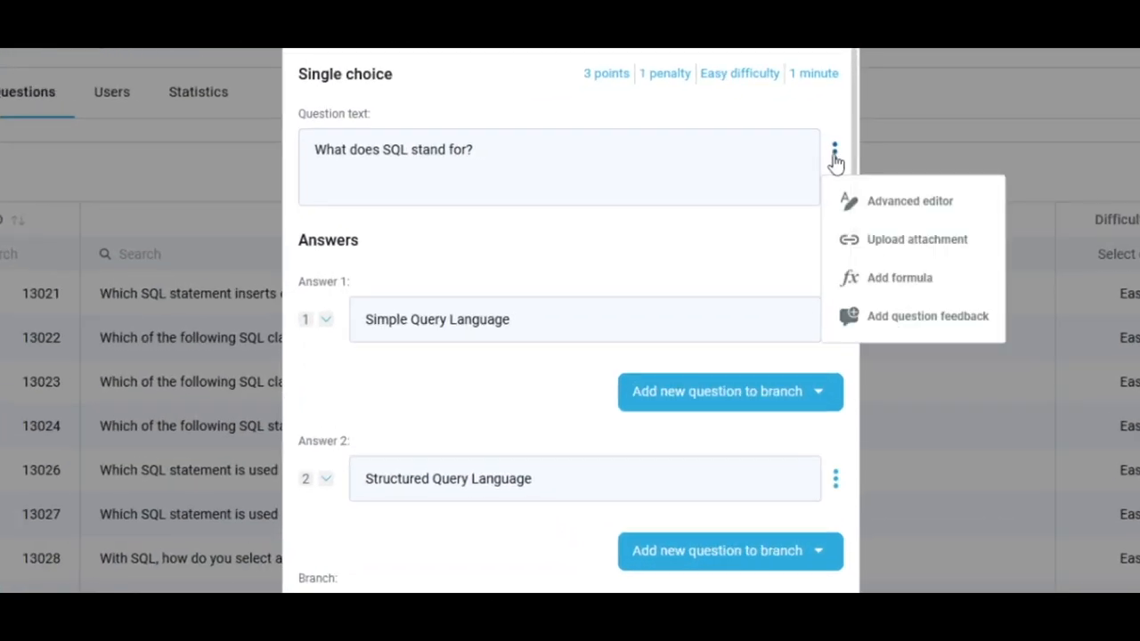
{"action": "left_click", "coordinate": [899, 278]}
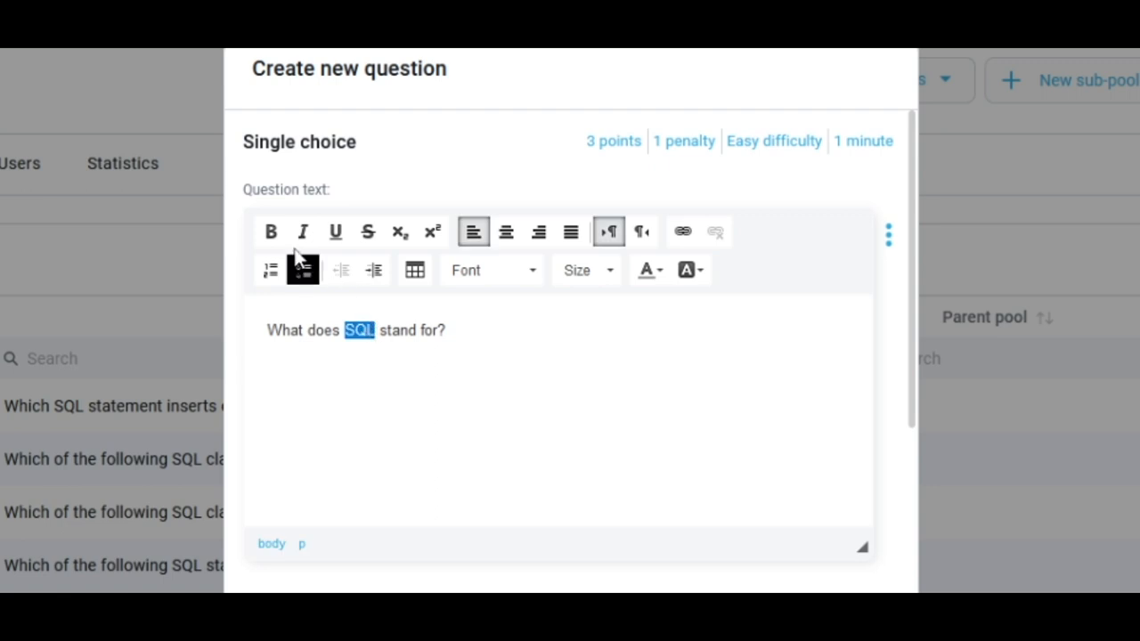
{"action": "scroll", "scroll_direction": "down", "scroll_amount": 3}
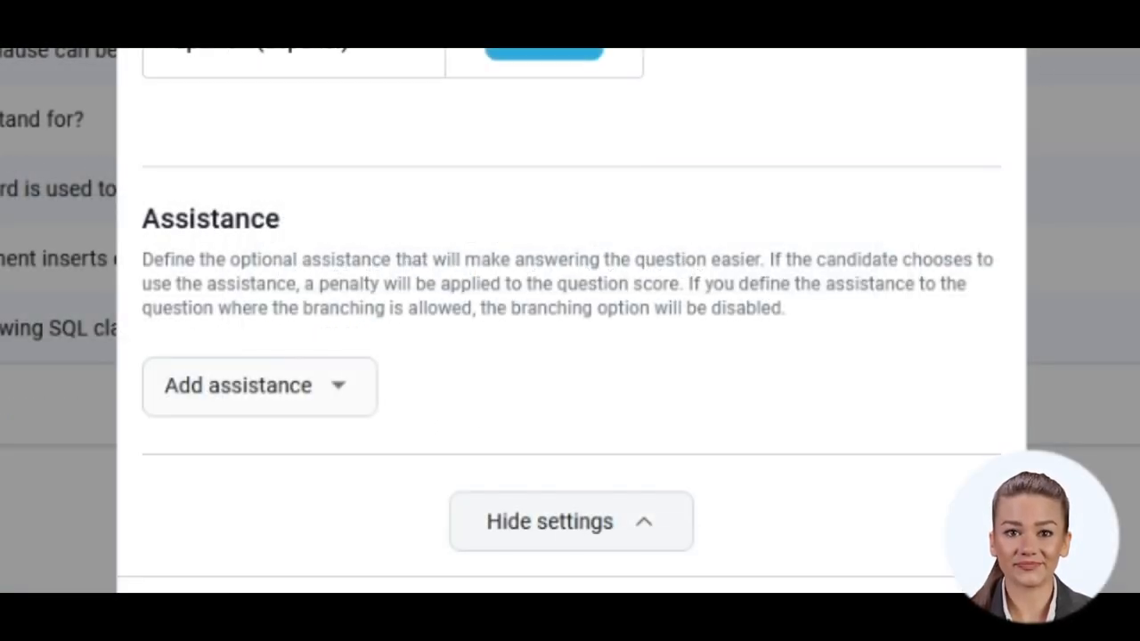
Add an Additional time assistance of 00:01:00 set with the slider
{"action": "left_click", "coordinate": [258, 385]}
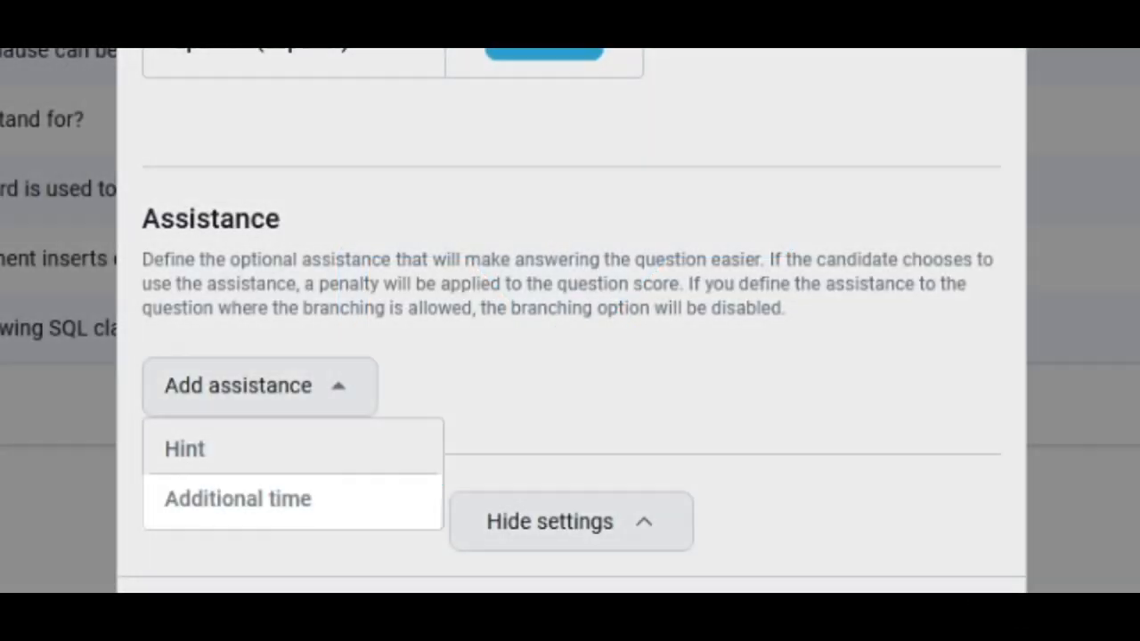
{"action": "left_click", "coordinate": [237, 498]}
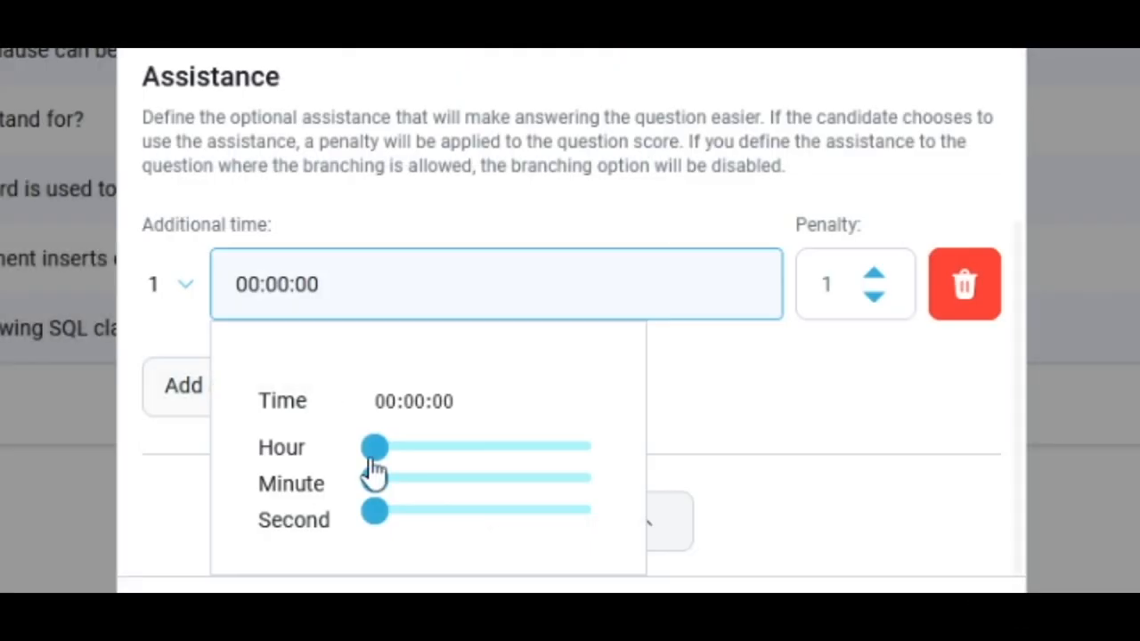
{"action": "left_click_drag", "start_coordinate": [373, 477], "coordinate": [377, 477]}
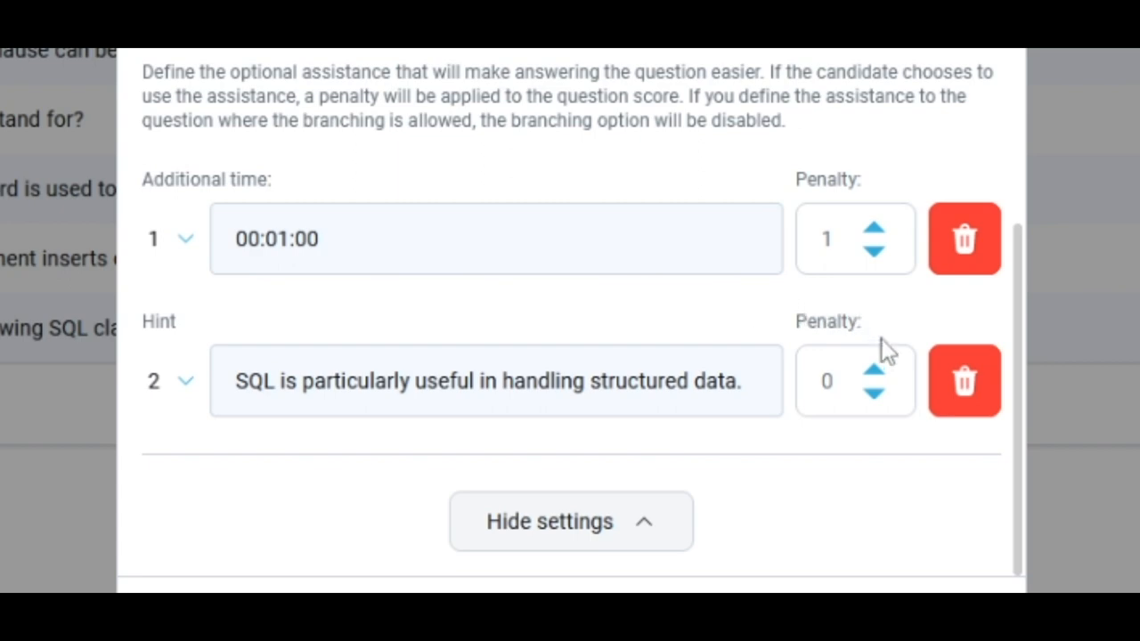
Raise the hint assistance's penalty to 2
{"action": "left_click", "coordinate": [873, 370]}
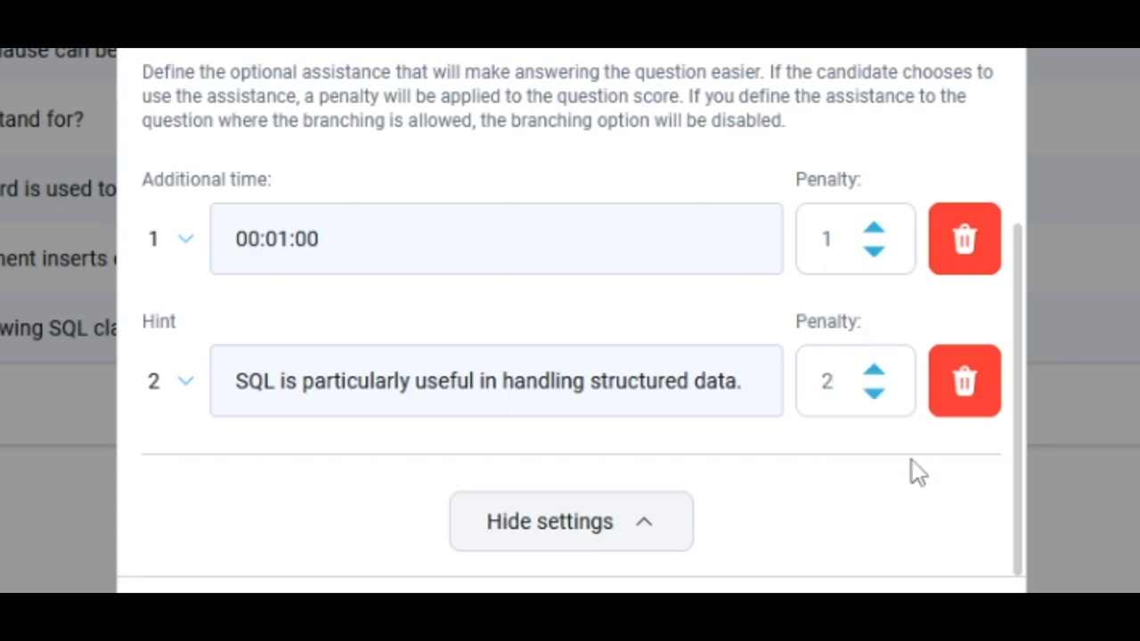
{"action": "left_click", "coordinate": [570, 520]}
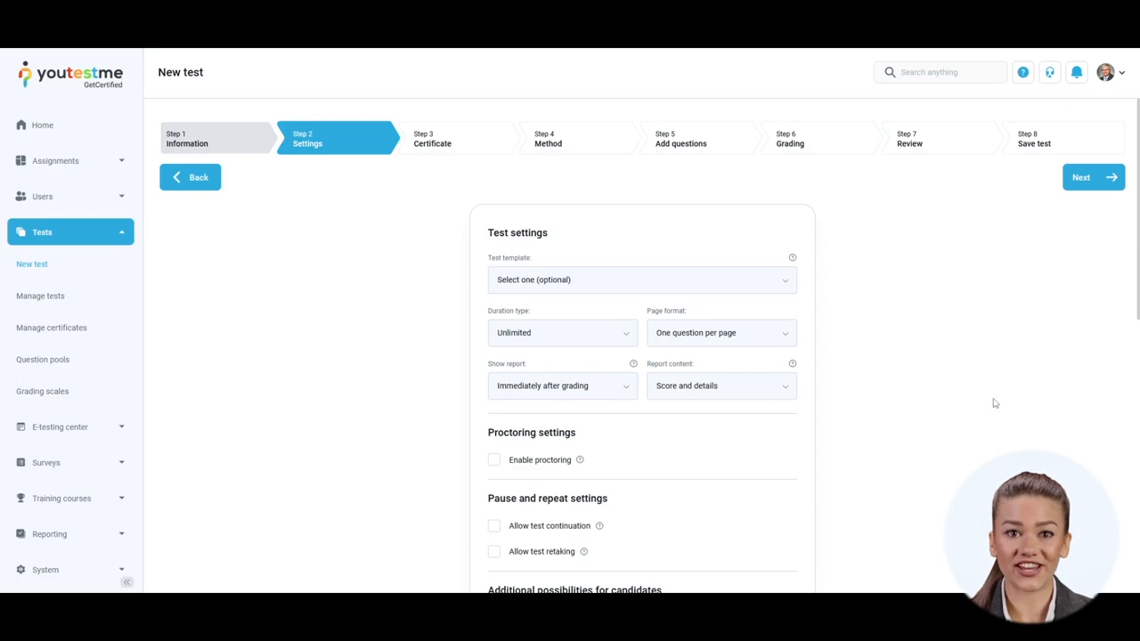
Enable the 'I don't know' answer under Additional possibilities for candidates
{"action": "scroll", "scroll_direction": "down", "scroll_amount": 3}
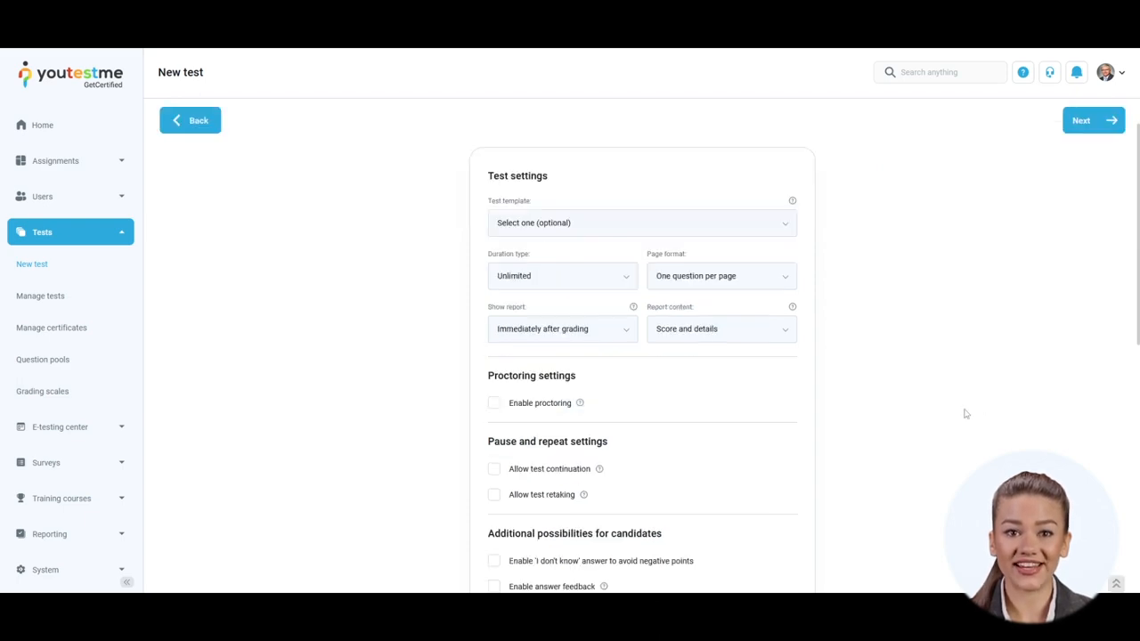
{"action": "scroll", "scroll_direction": "down", "scroll_amount": 3}
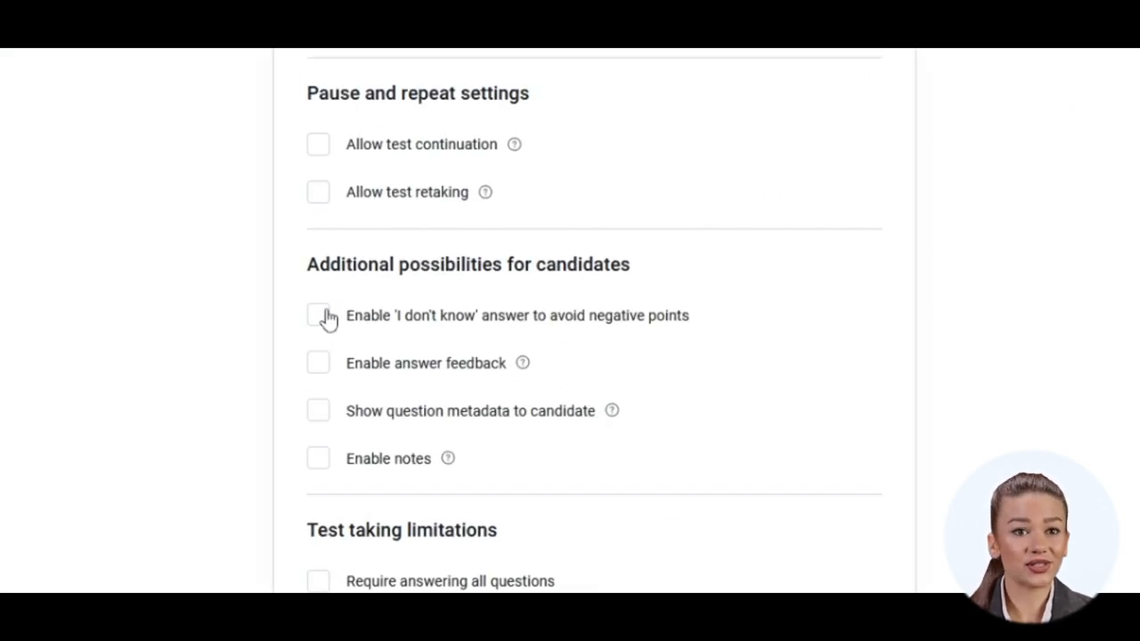
{"action": "left_click", "coordinate": [317, 313]}
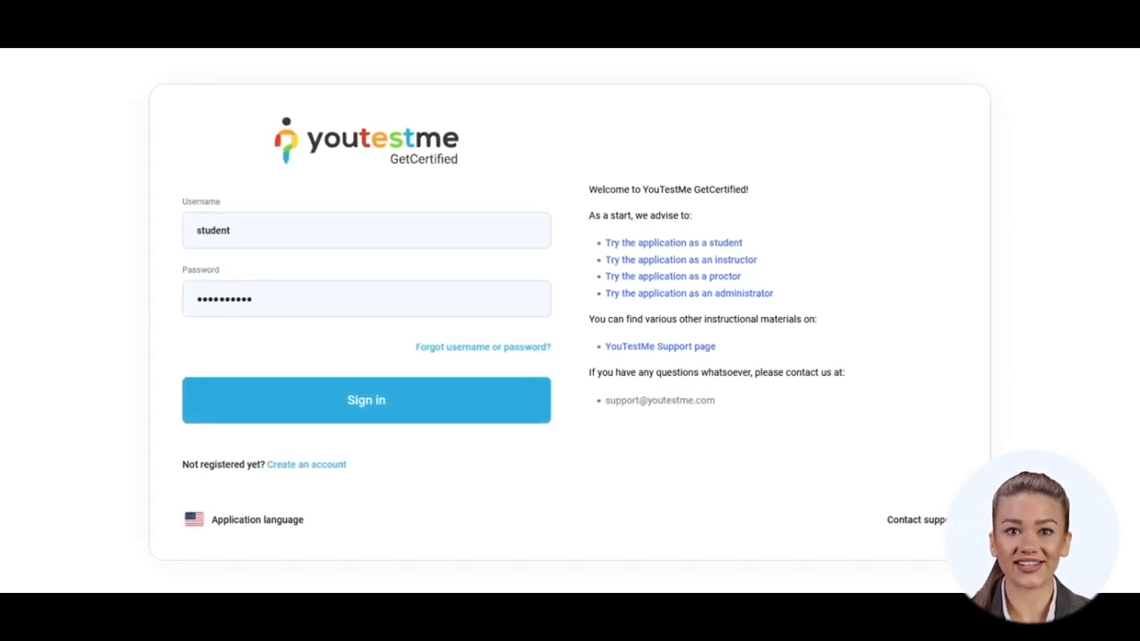
Sign in as the student, view the SQL picture attachment and reveal the question's hint
{"action": "left_click", "coordinate": [367, 399]}
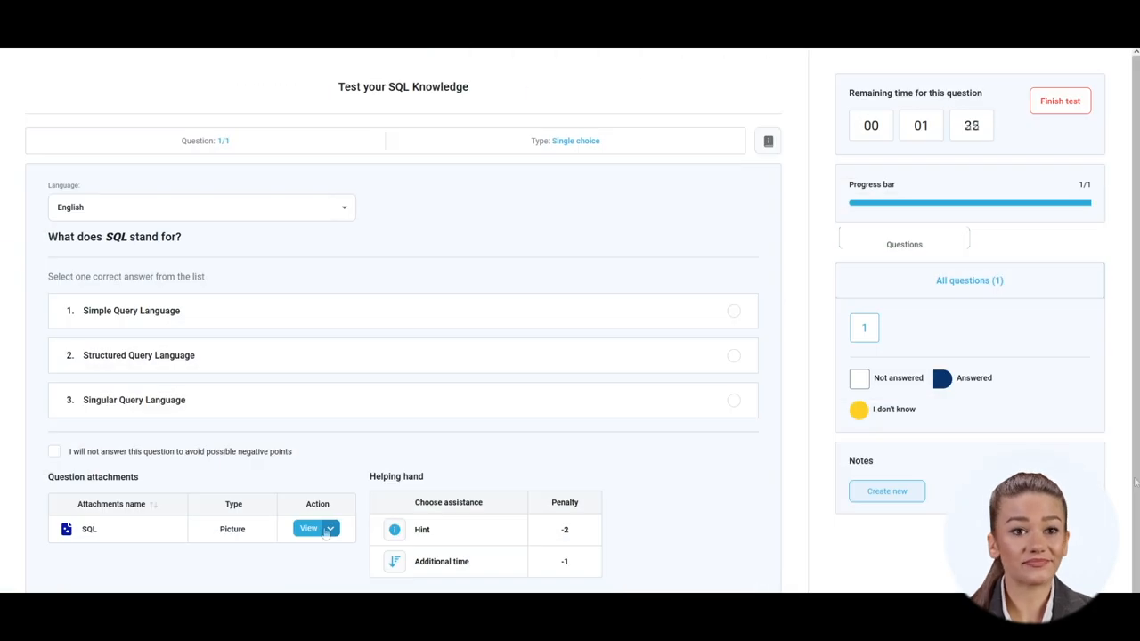
{"action": "left_click", "coordinate": [308, 527]}
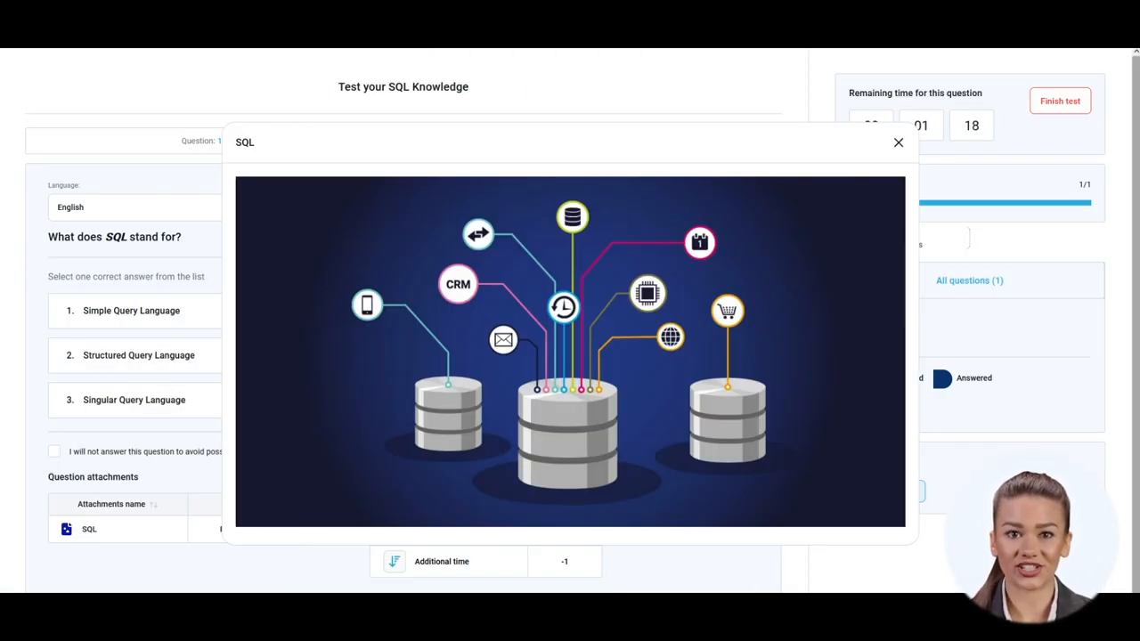
{"action": "left_click", "coordinate": [898, 142]}
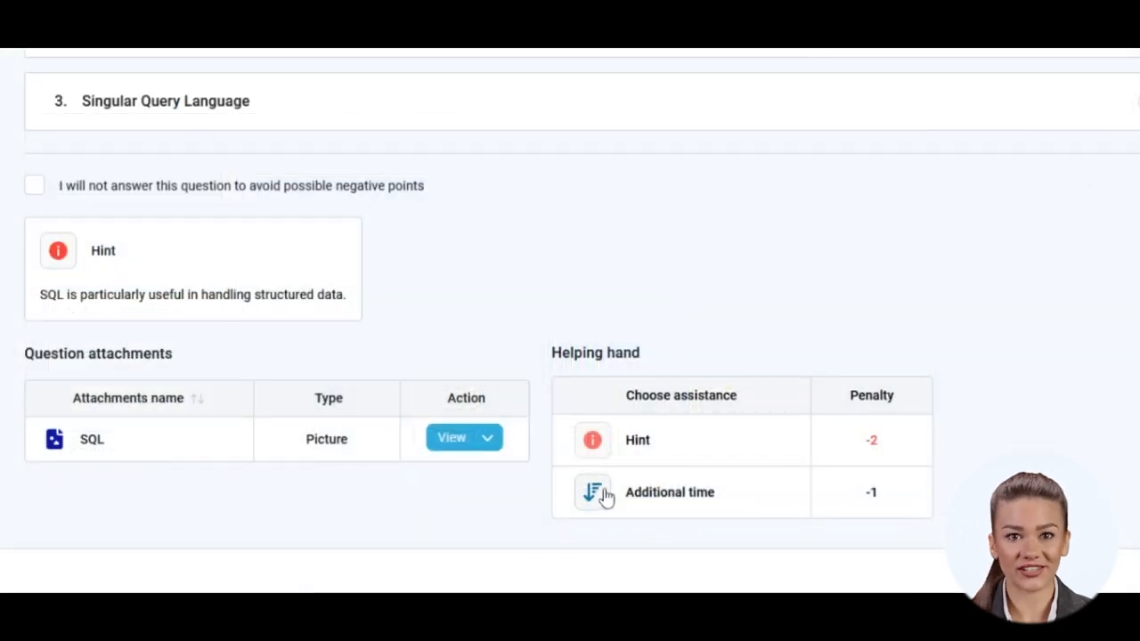
{"action": "mouse_move", "coordinate": [638, 341]}
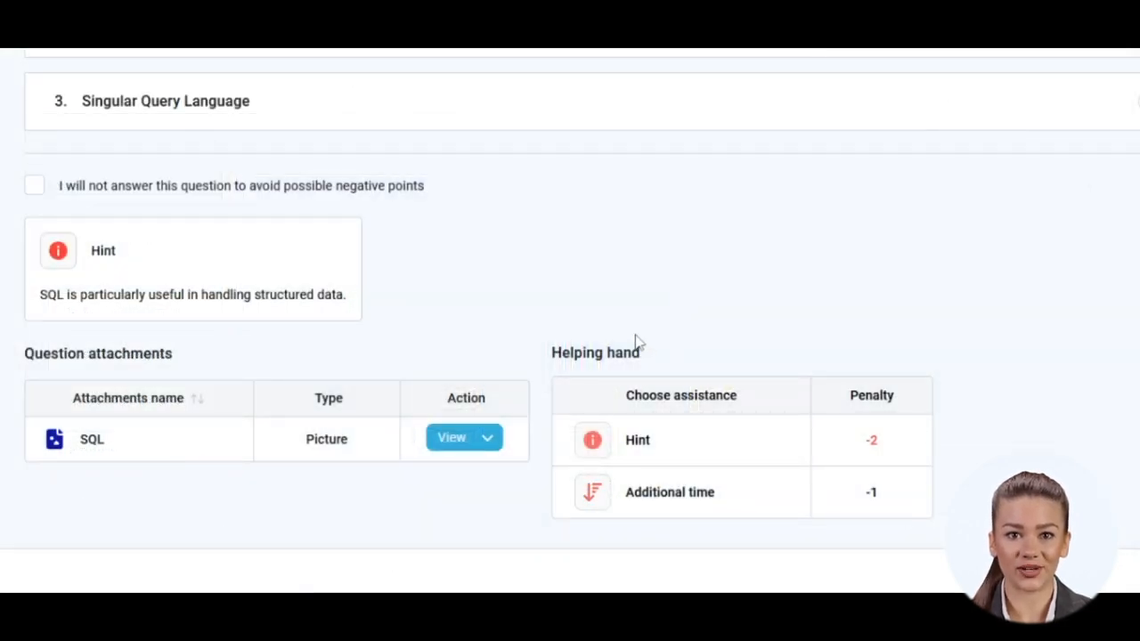